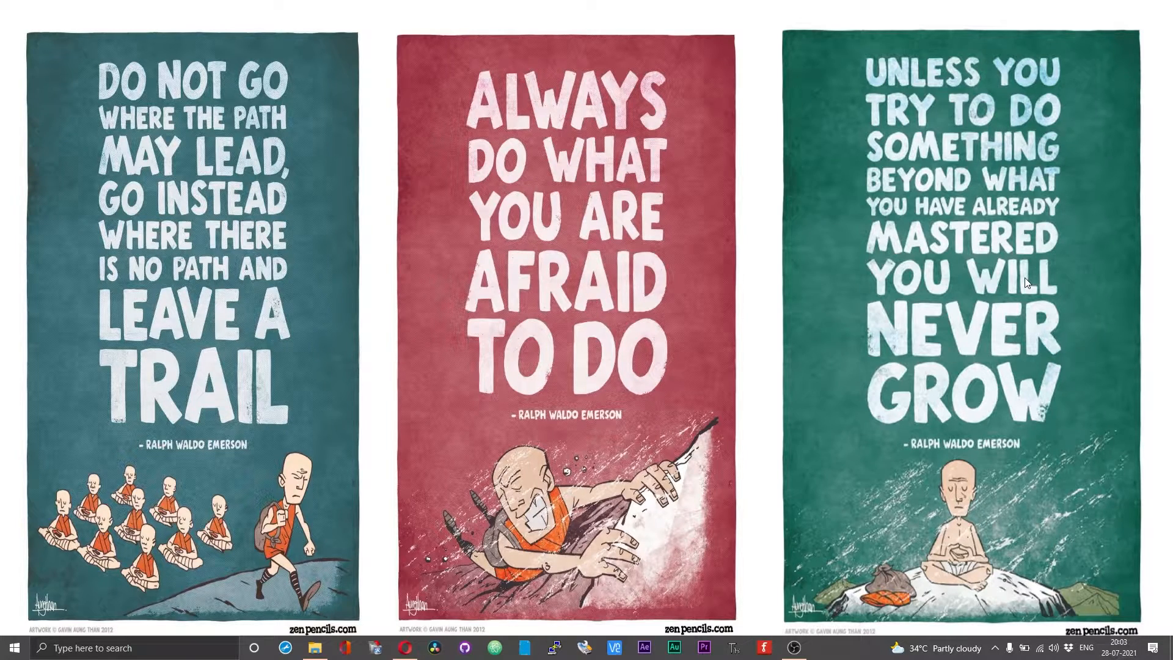
mouse_move(353, 606)
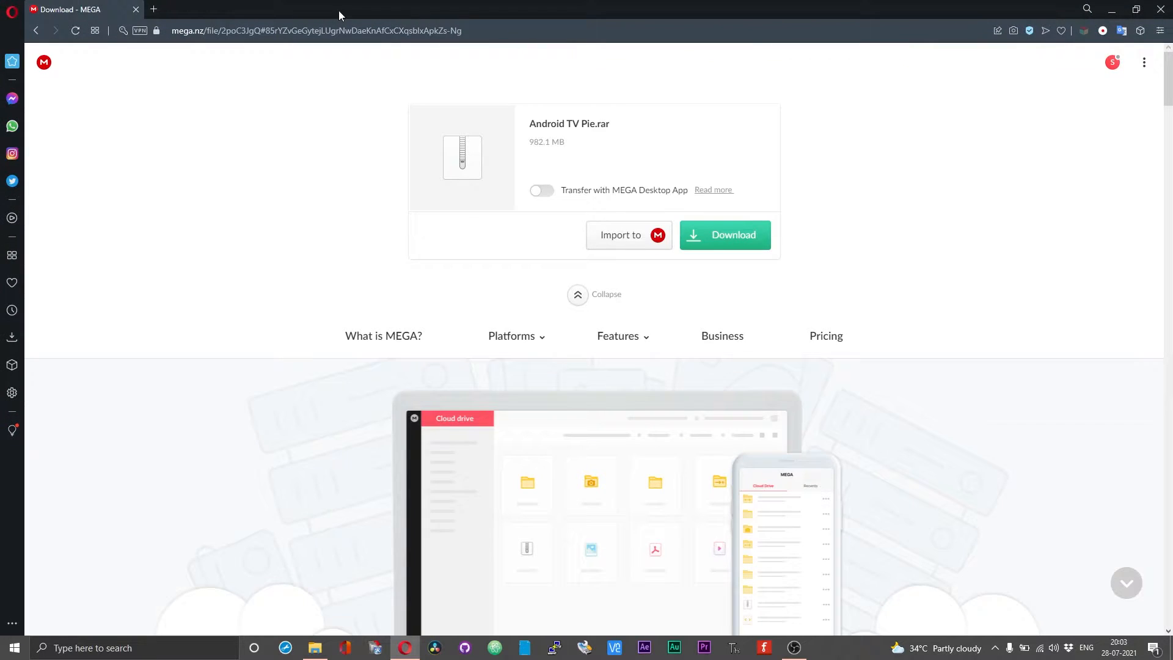
mouse_move(868, 164)
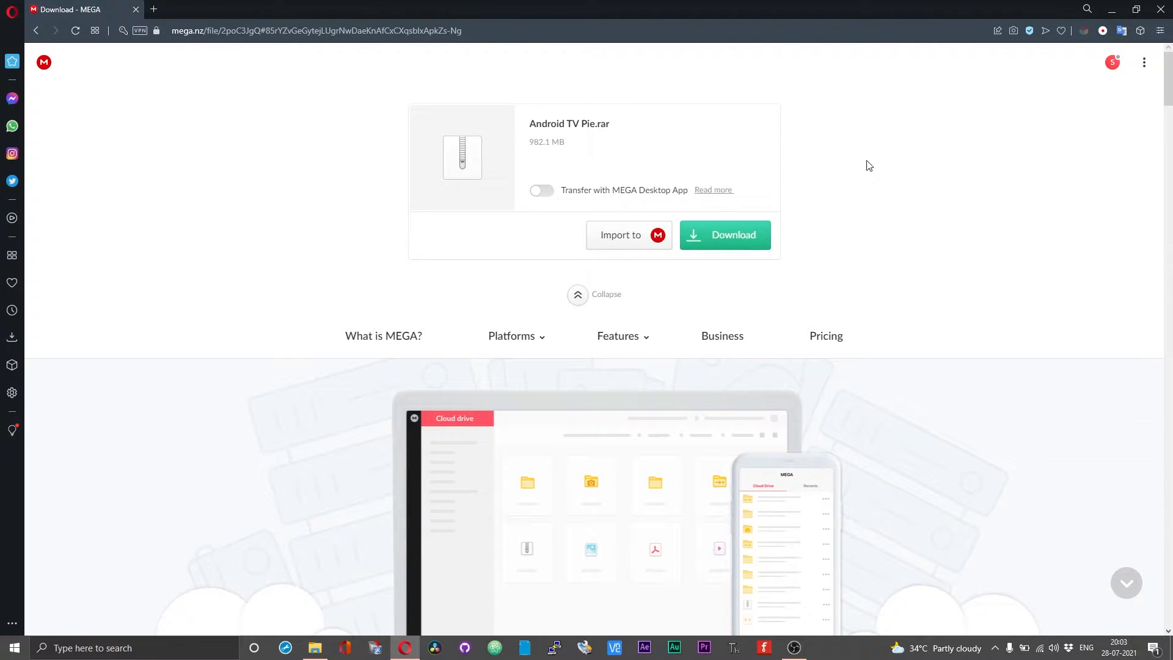
mouse_move(618, 175)
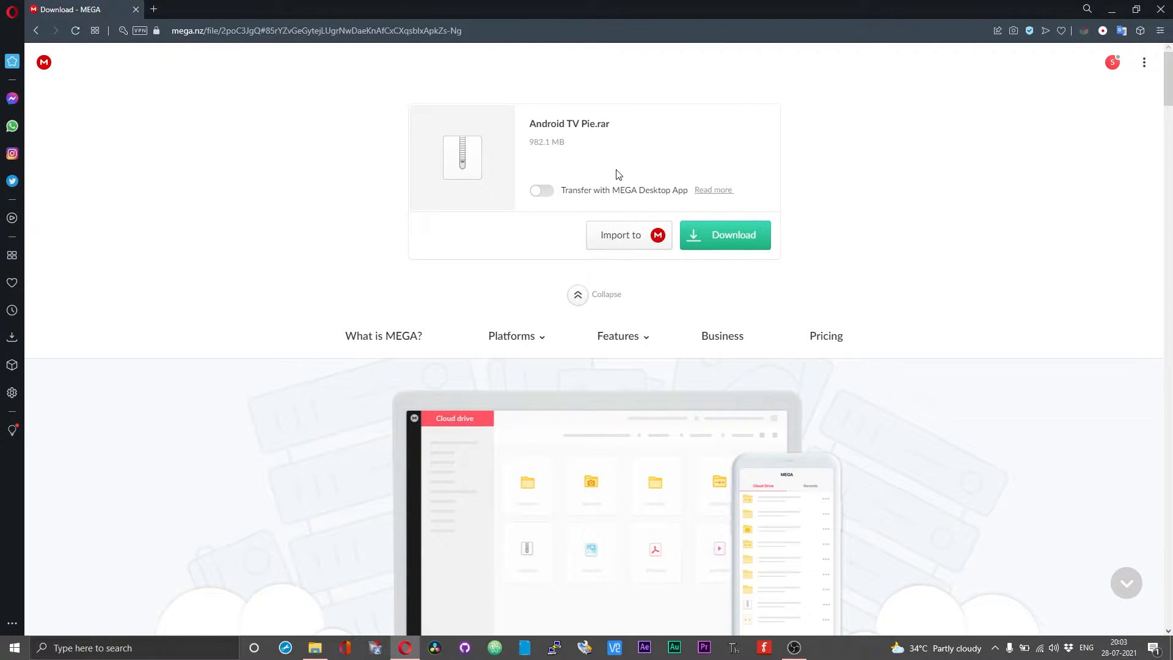
mouse_move(1085, 55)
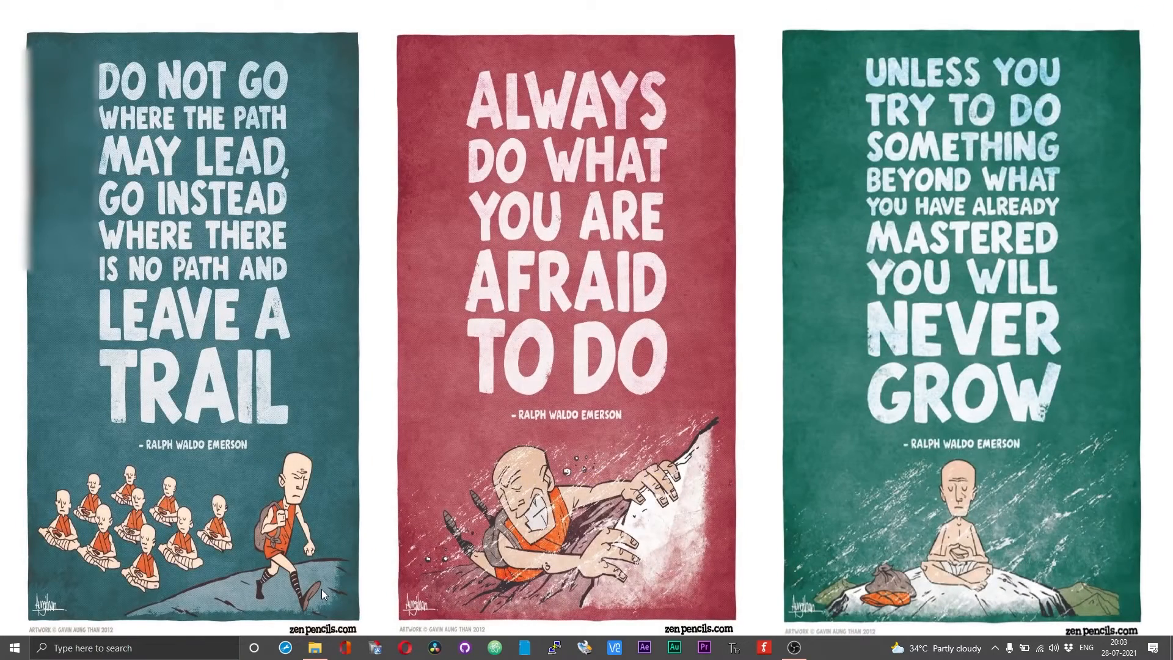
Step: Show the D:\VMs folder with Android TV Pie.ova and its .rar archive, then launch VirtualBox Manager
left_click(314, 648)
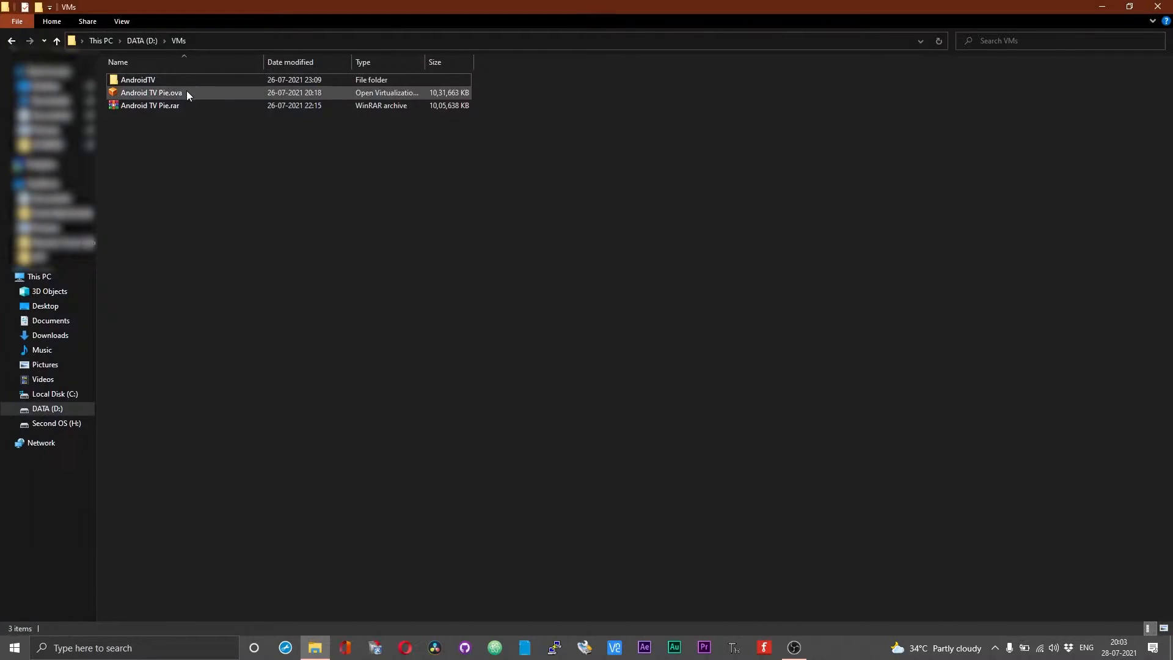
right_click(172, 111)
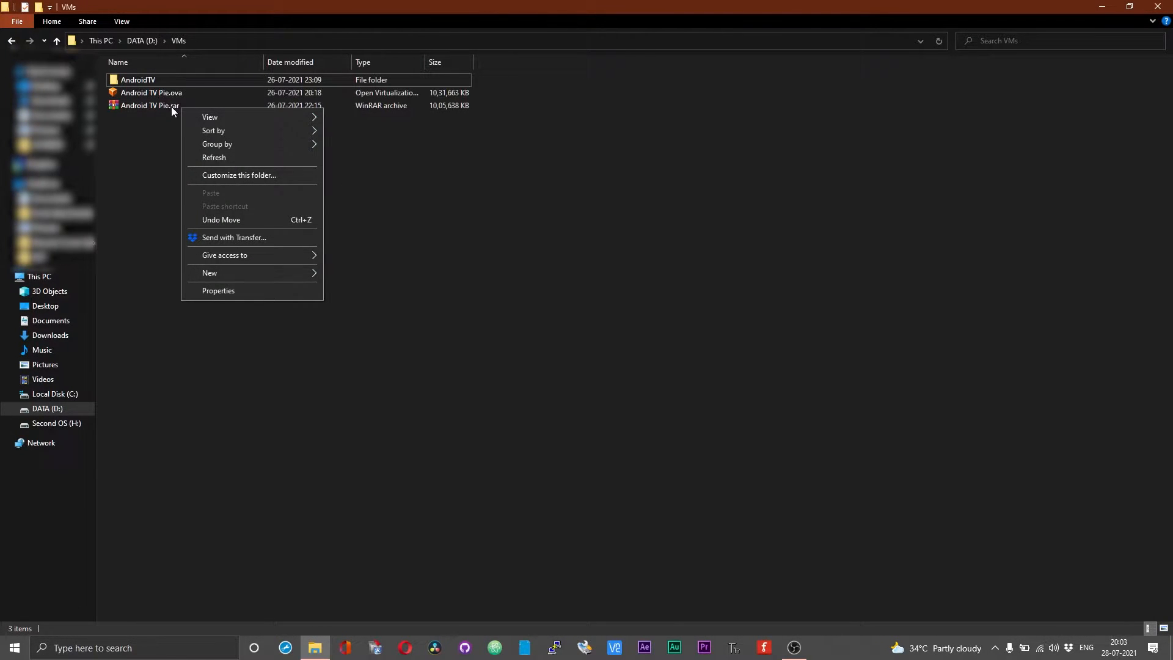
right_click(149, 106)
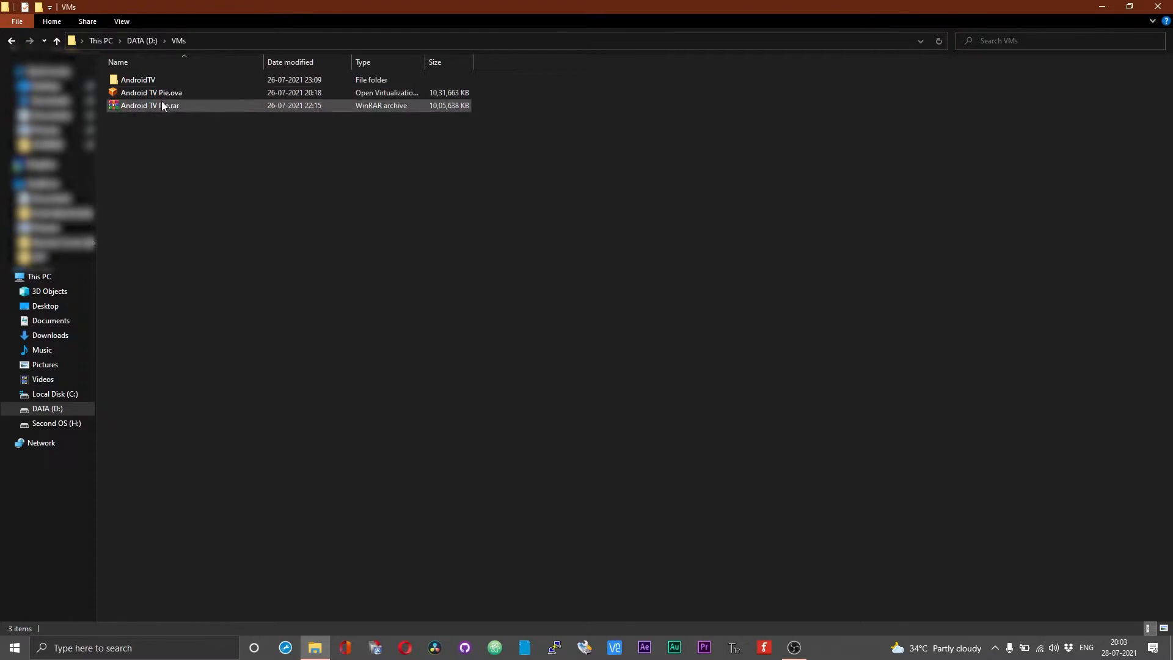
mouse_move(177, 113)
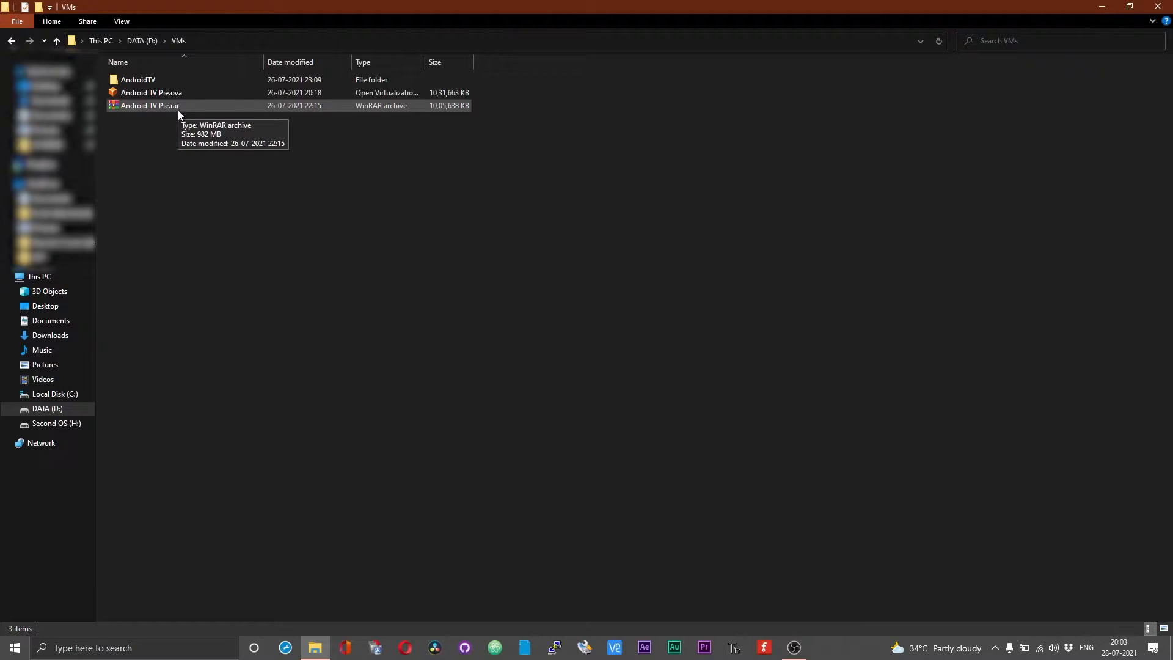
mouse_move(152, 92)
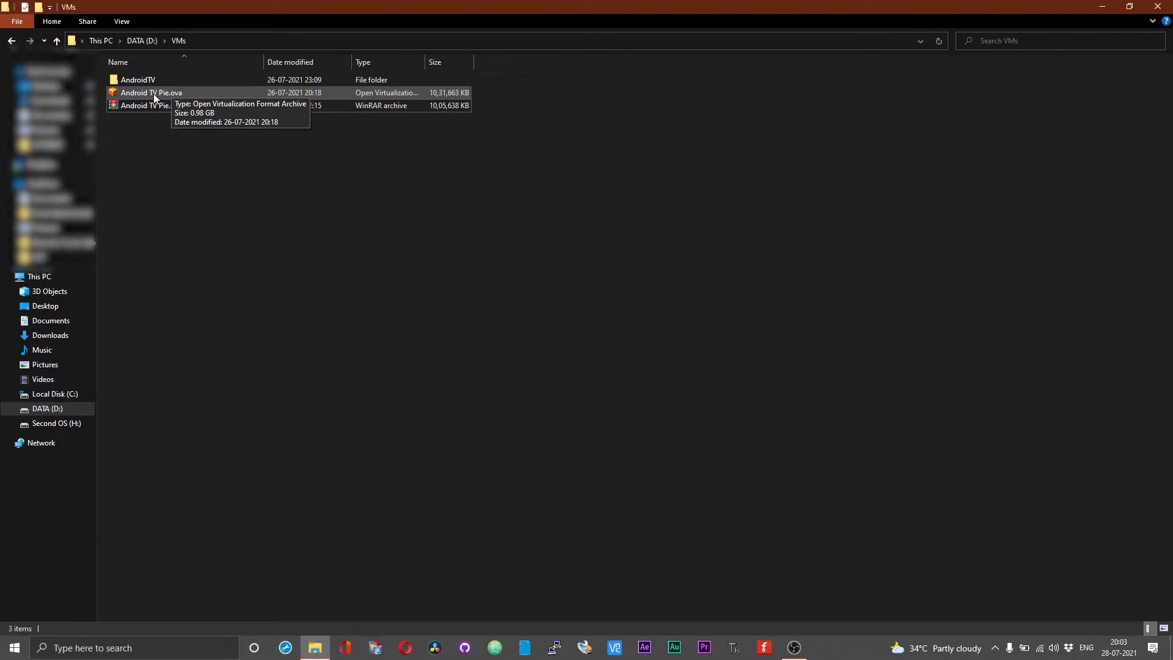
mouse_move(192, 100)
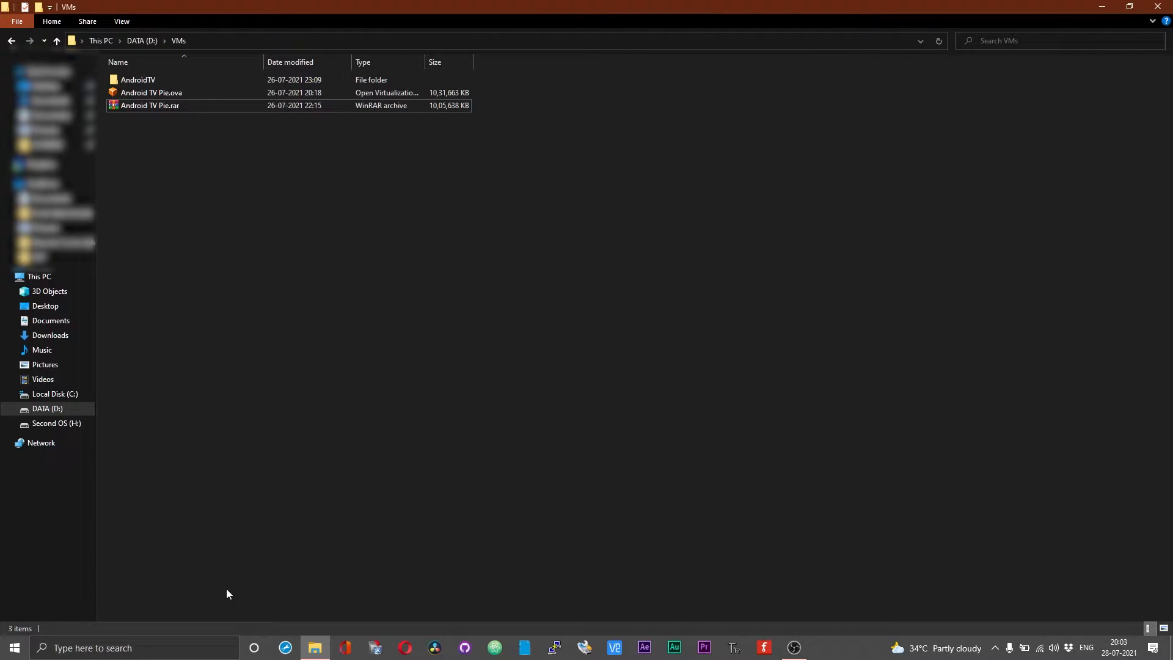
mouse_move(264, 549)
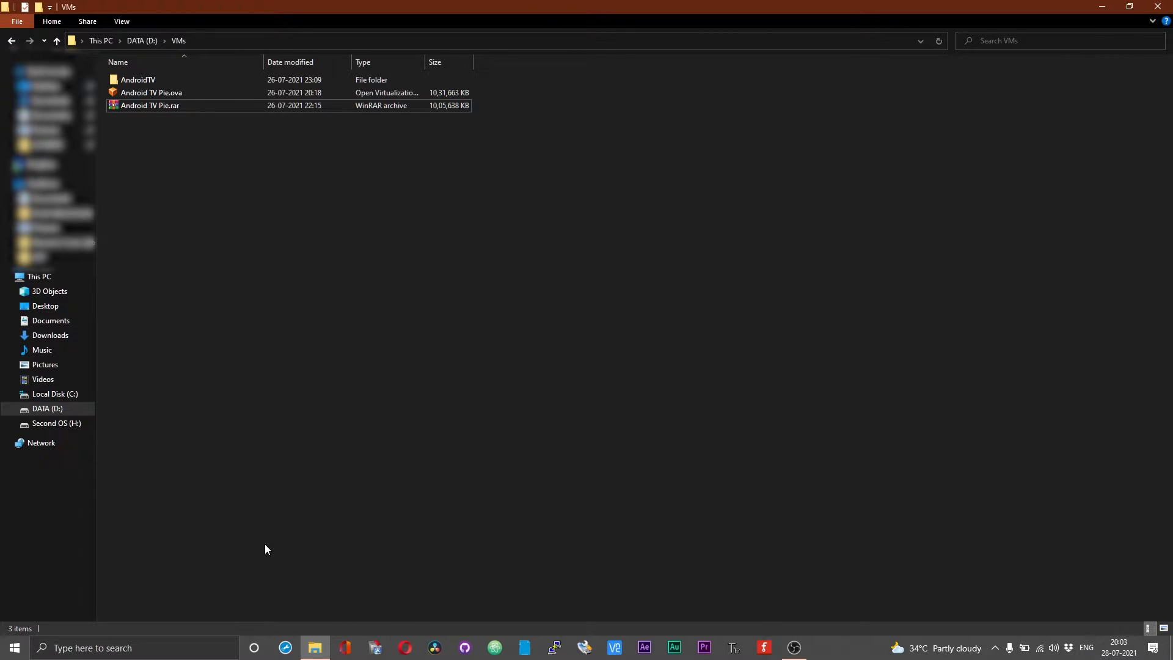
mouse_move(210, 638)
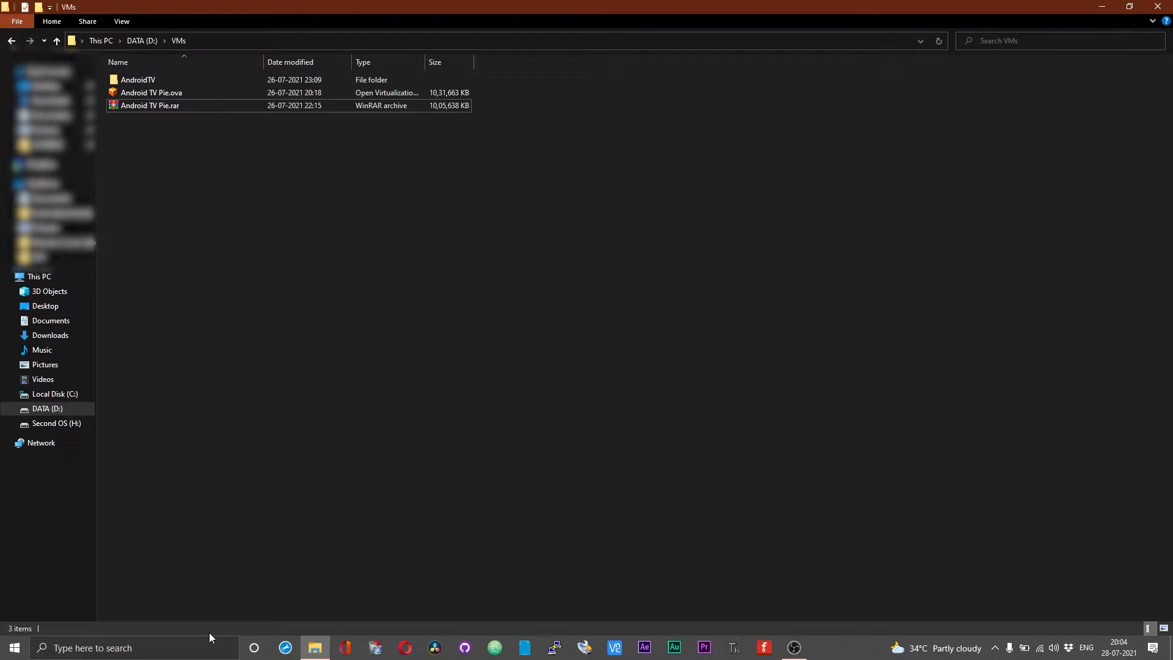
type("vi")
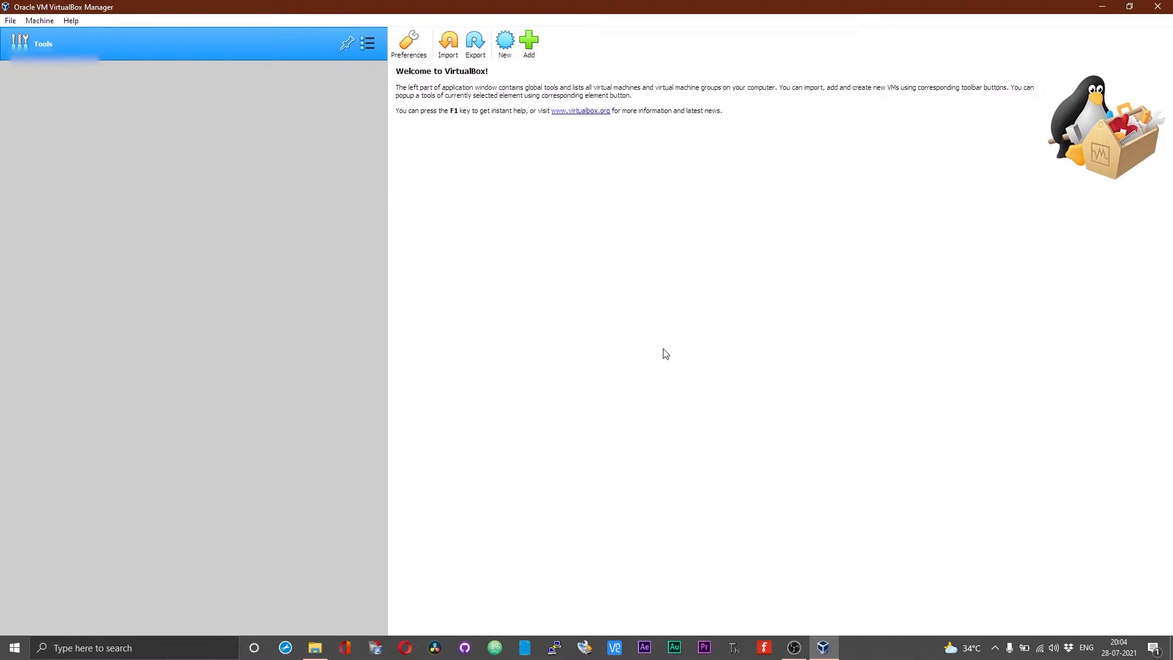
mouse_move(509, 225)
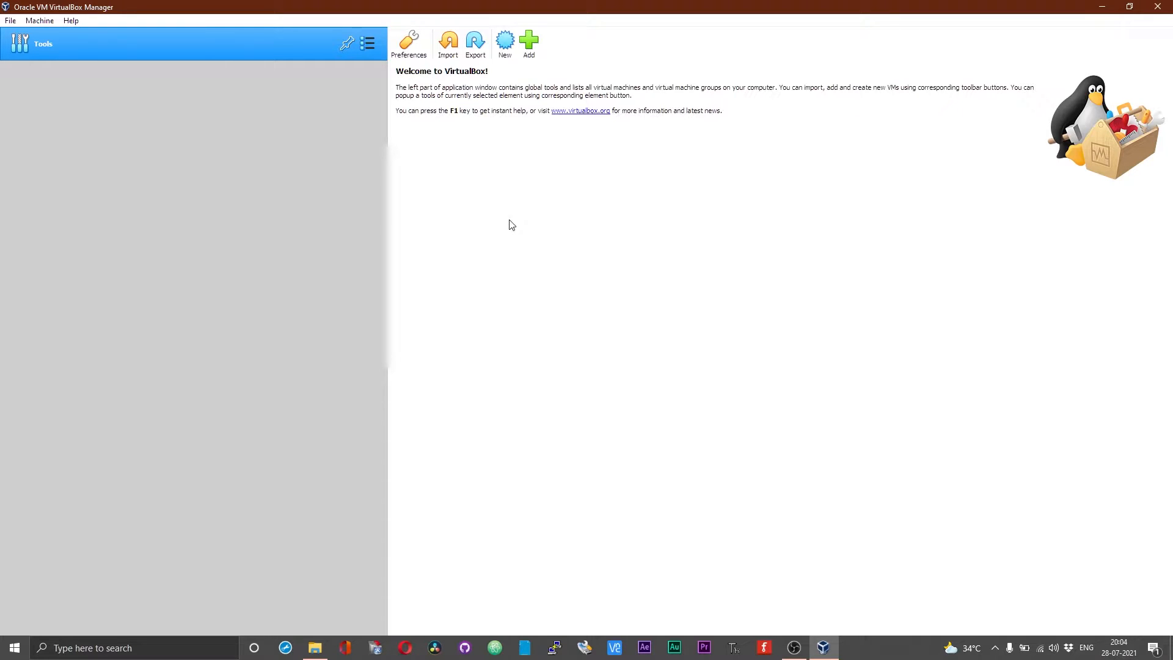
mouse_move(481, 77)
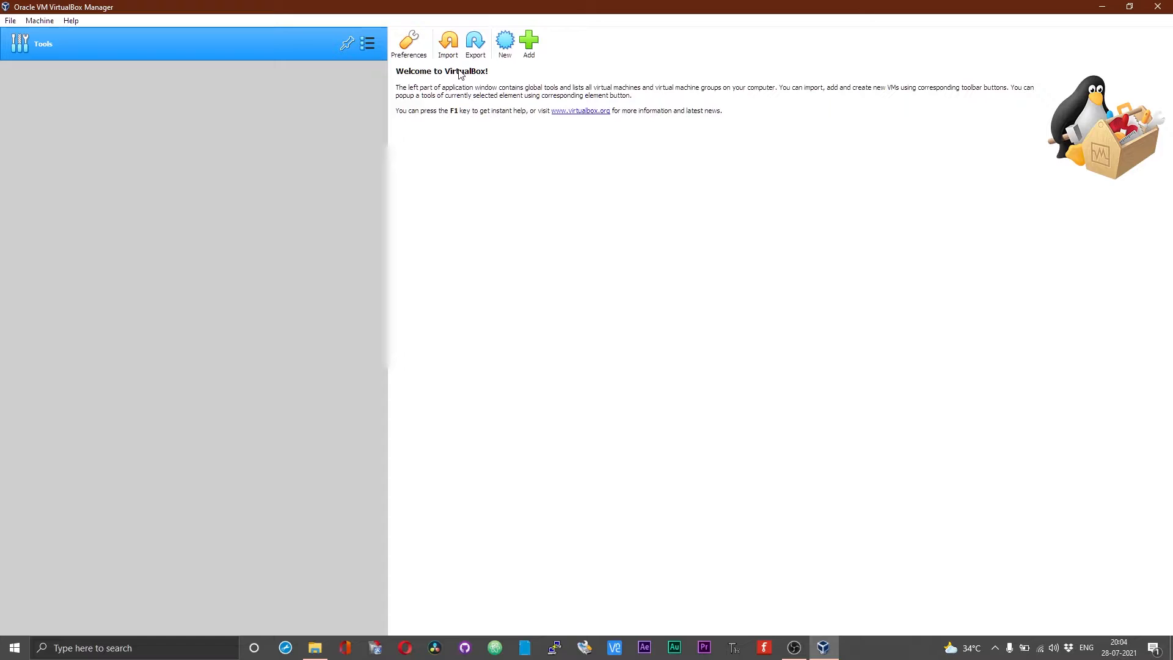
mouse_move(447, 44)
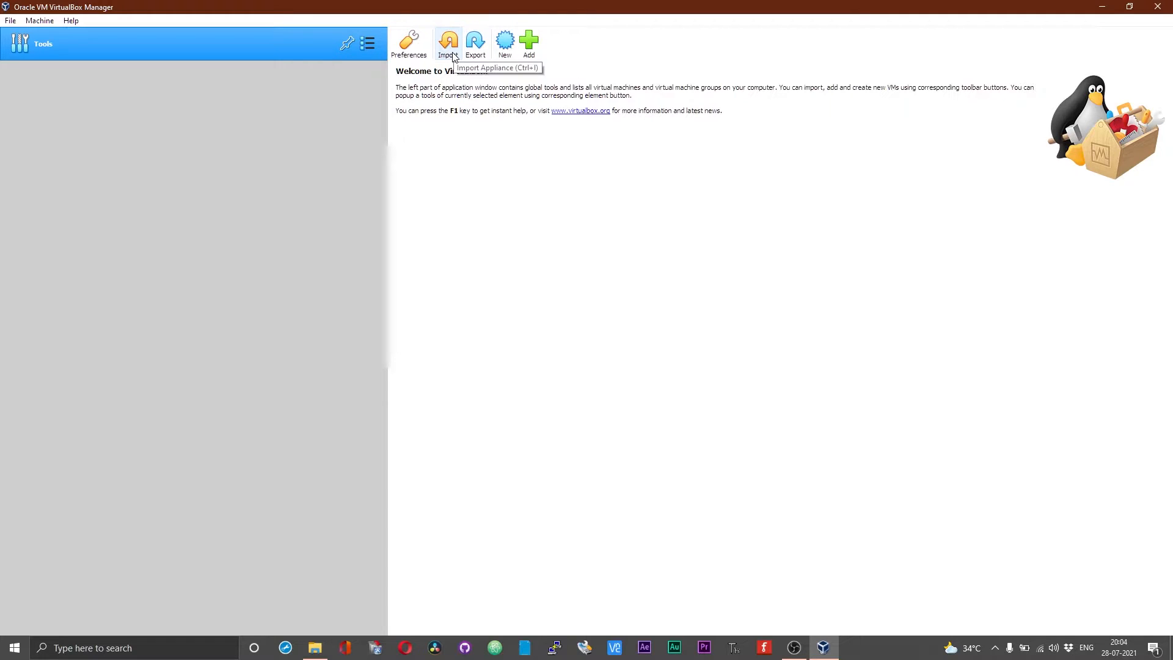
Step: Start the Import Virtual Appliance wizard from the Manager toolbar
left_click(447, 44)
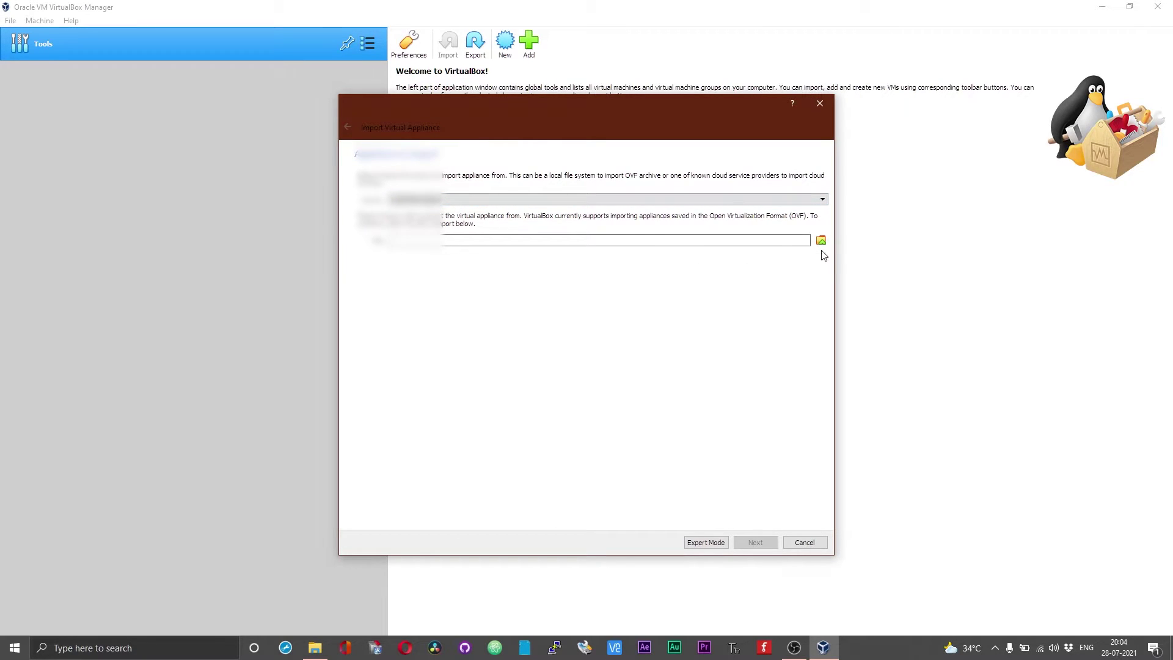
Step: Choose D:\VMs\Android TV Pie.ova as the appliance file to import
left_click(820, 240)
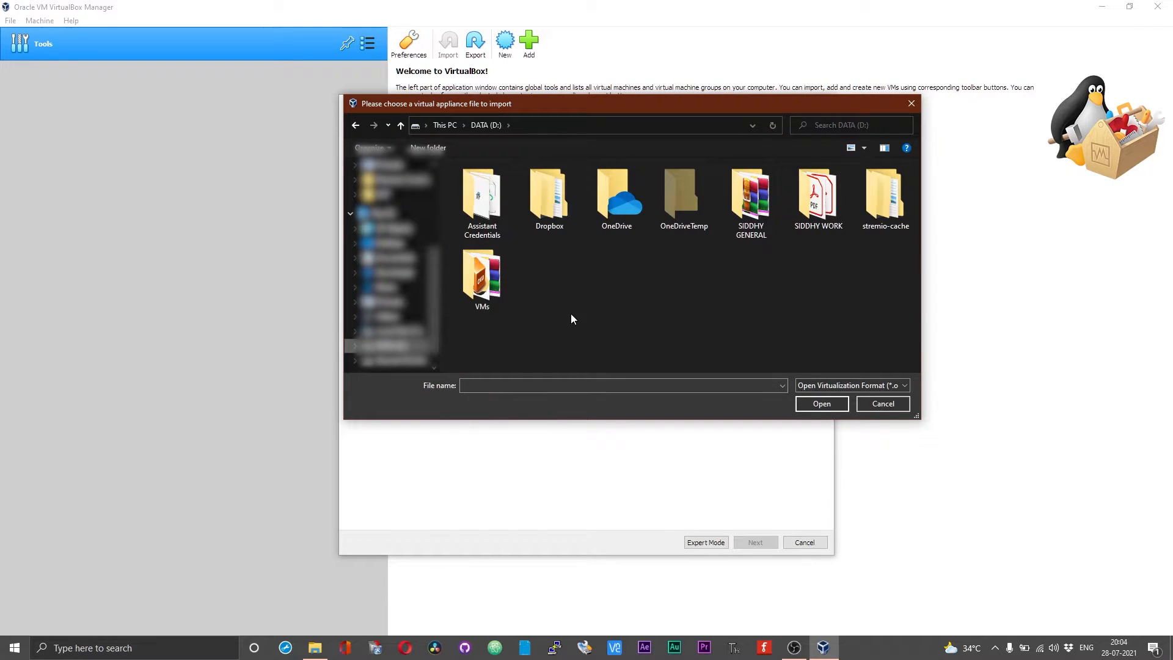
double_click(482, 272)
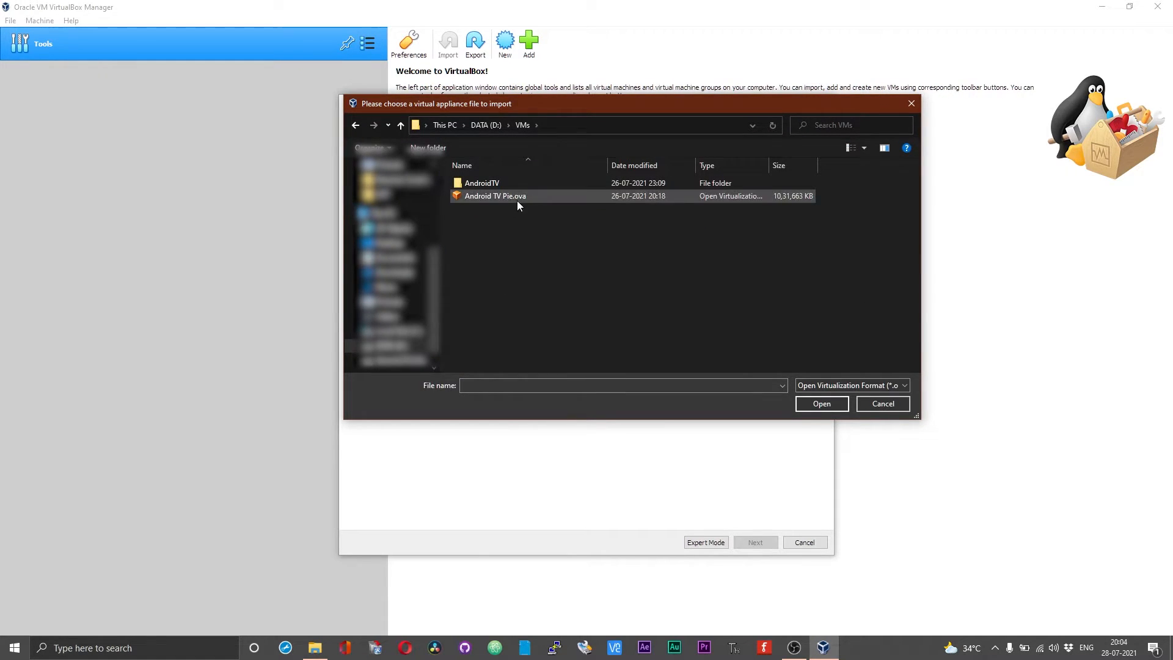
left_click(495, 196)
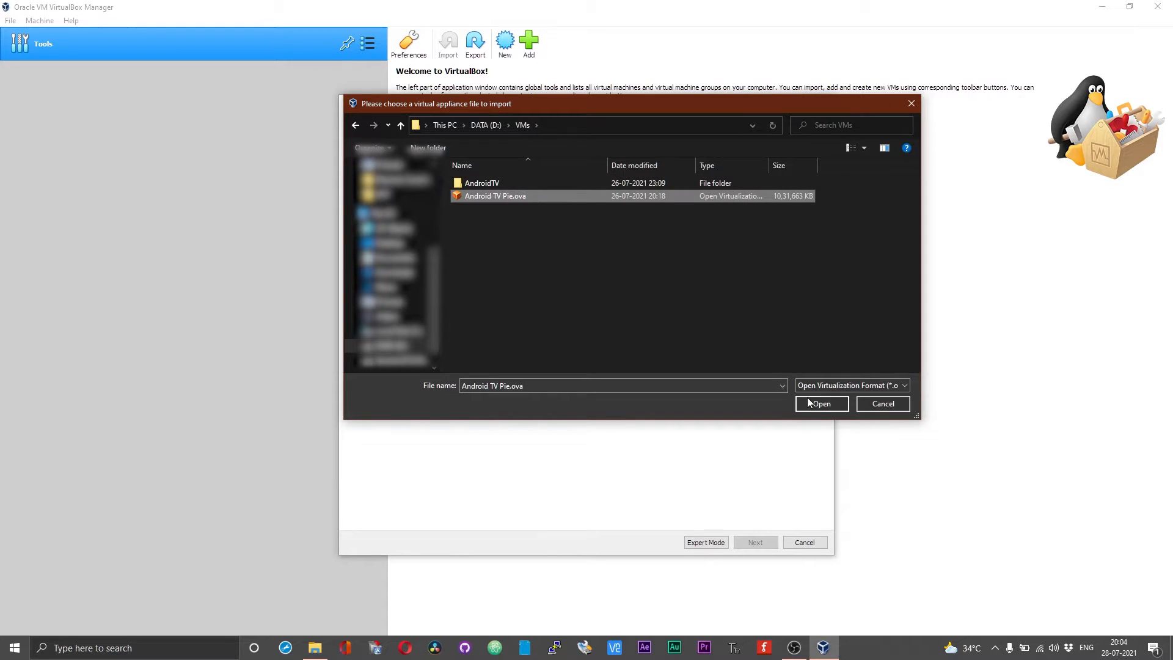
left_click(821, 403)
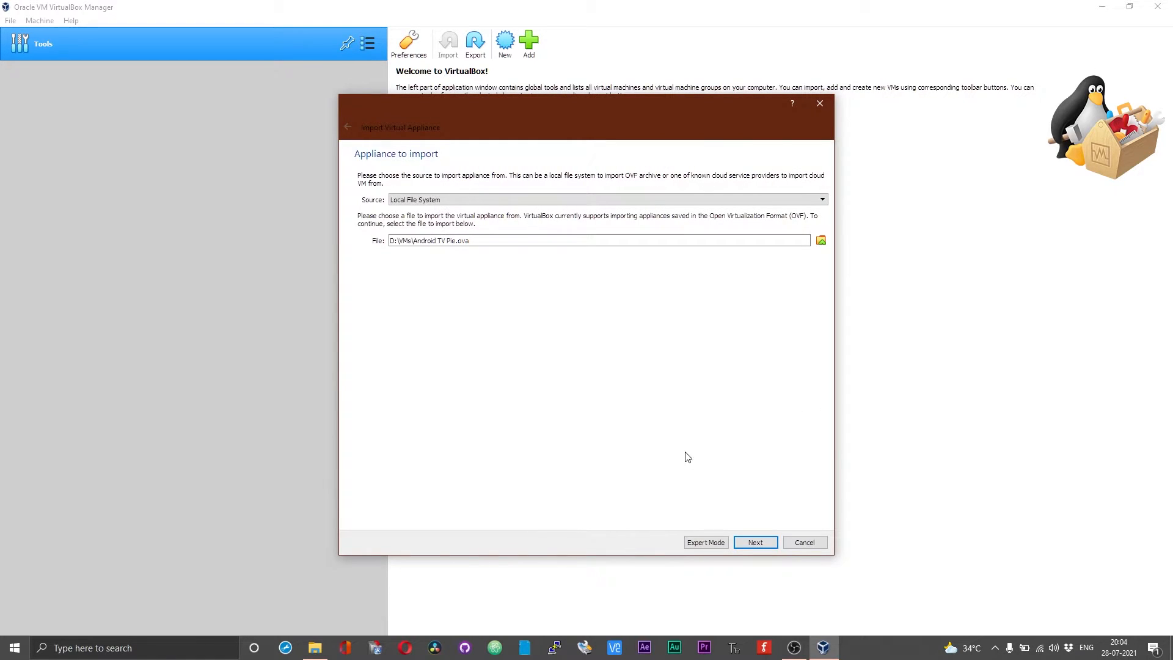
mouse_move(762, 532)
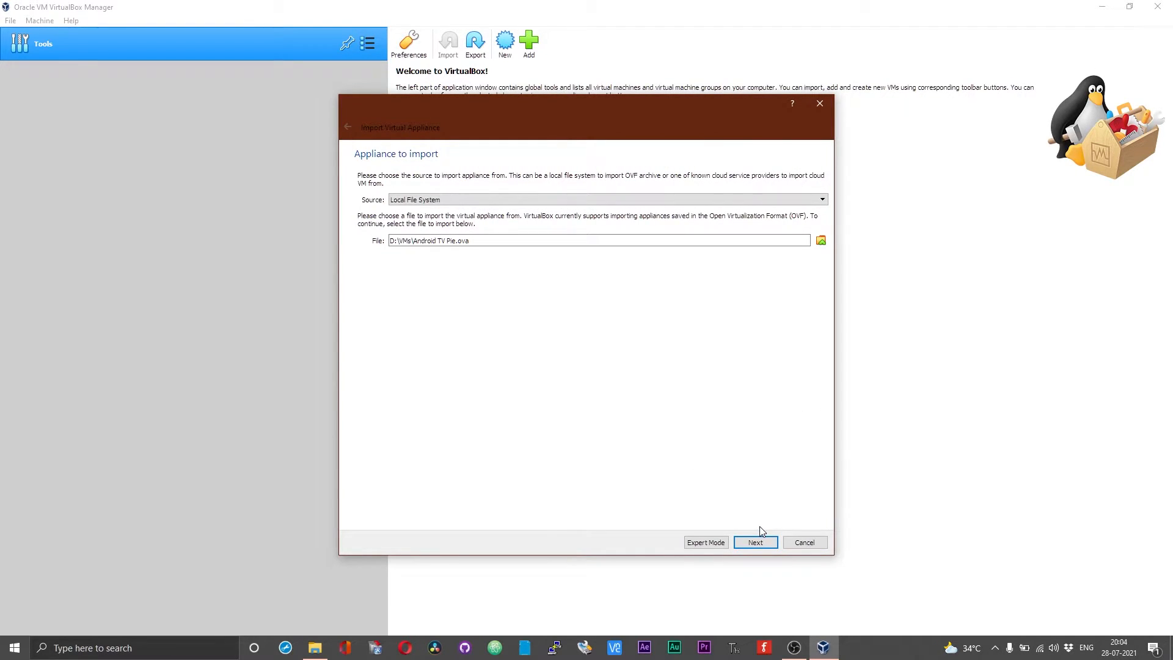
Step: Set the machine base folder to D:\VMs\AndroidTV and start importing the appliance
left_click(755, 542)
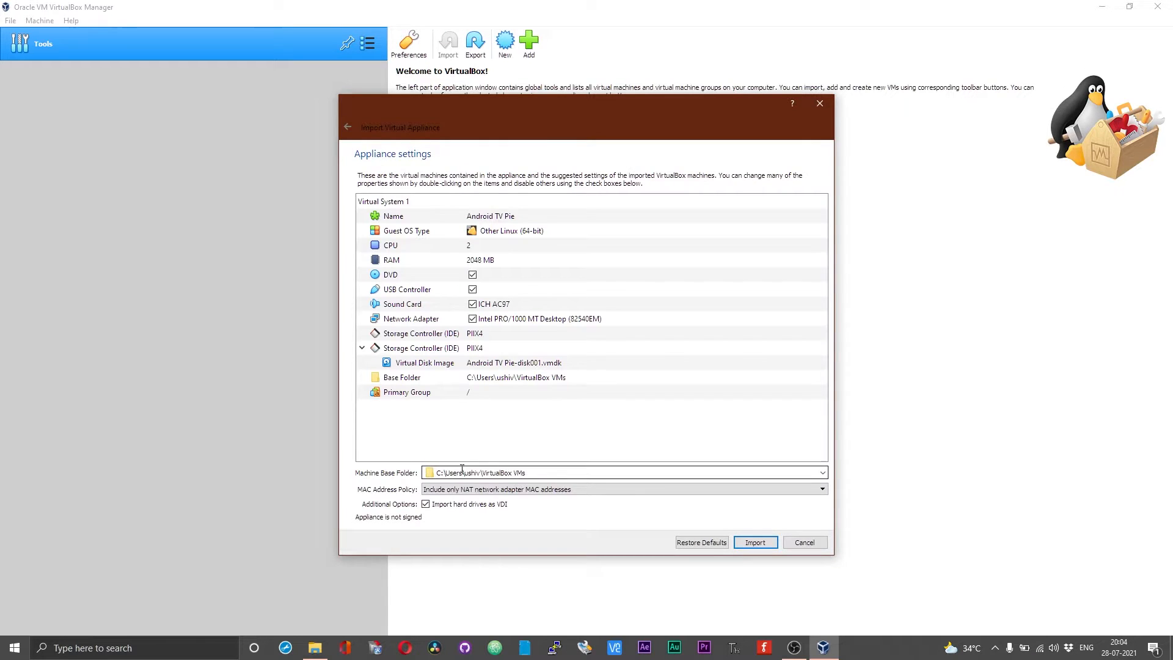
mouse_move(589, 470)
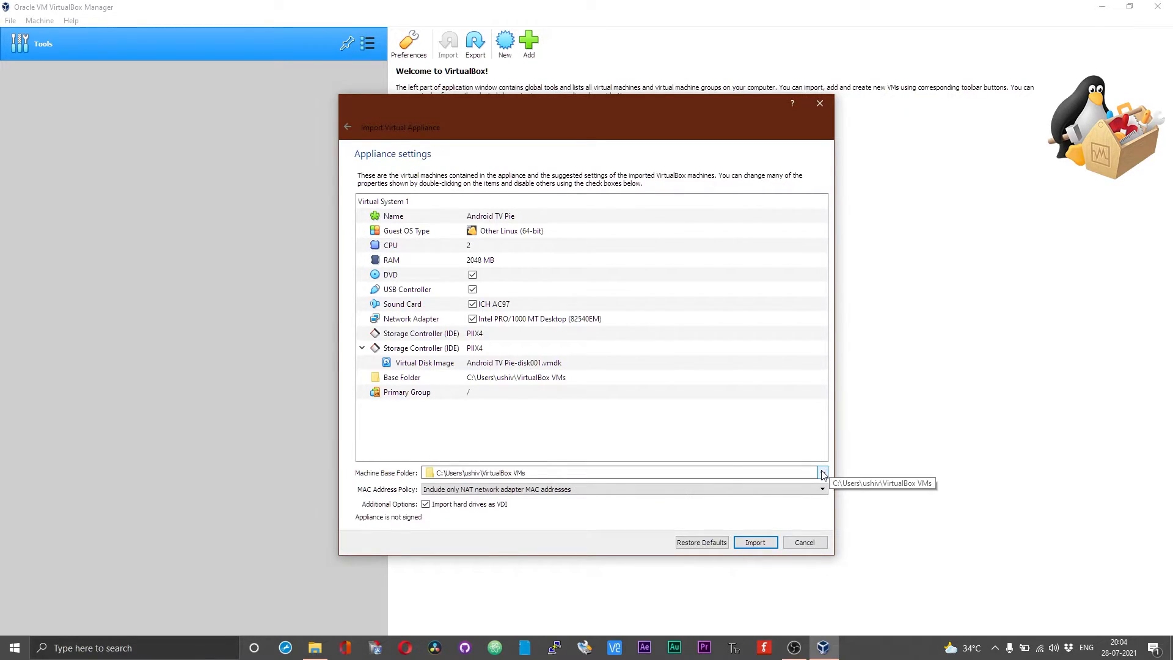
left_click(823, 472)
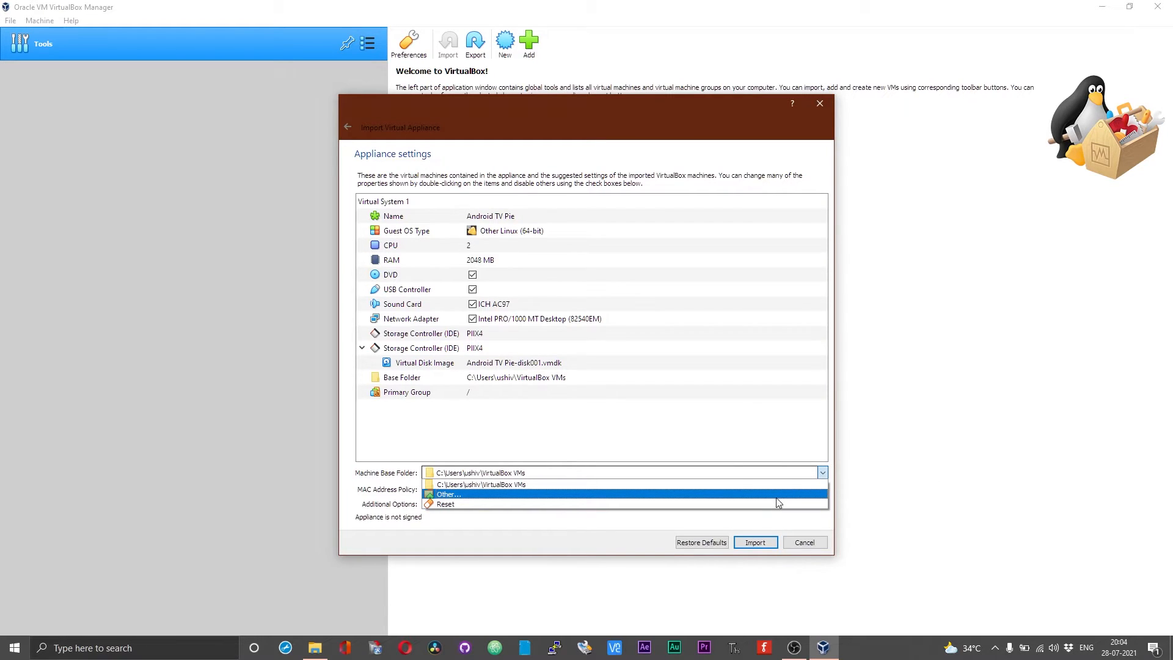
left_click(446, 494)
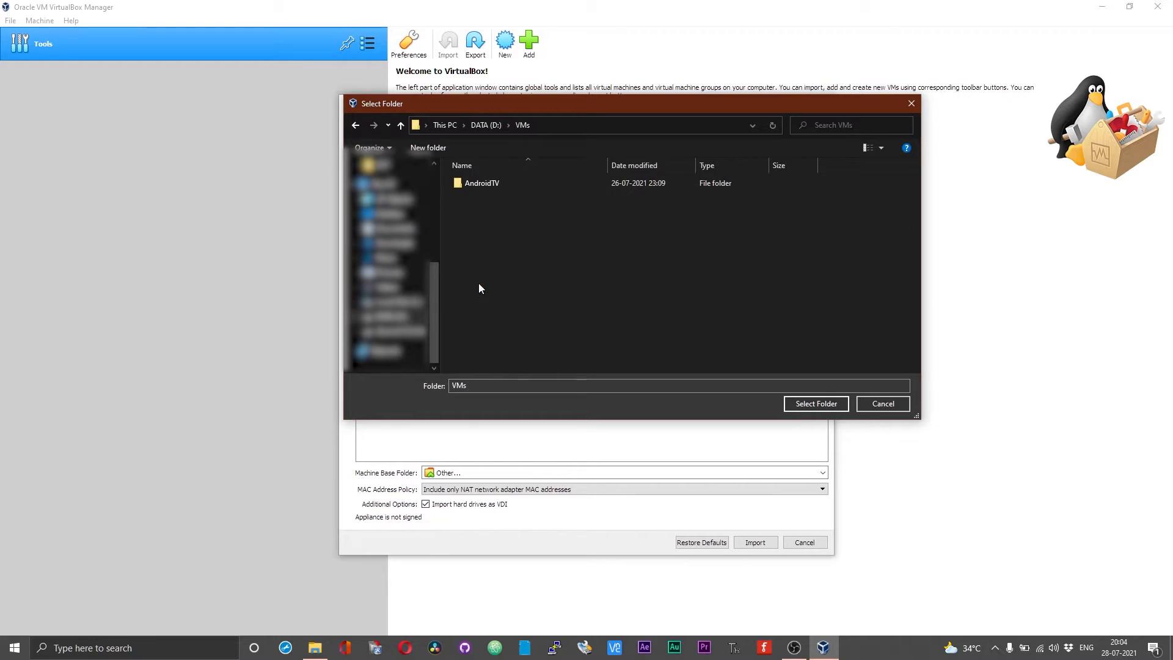
left_click(815, 404)
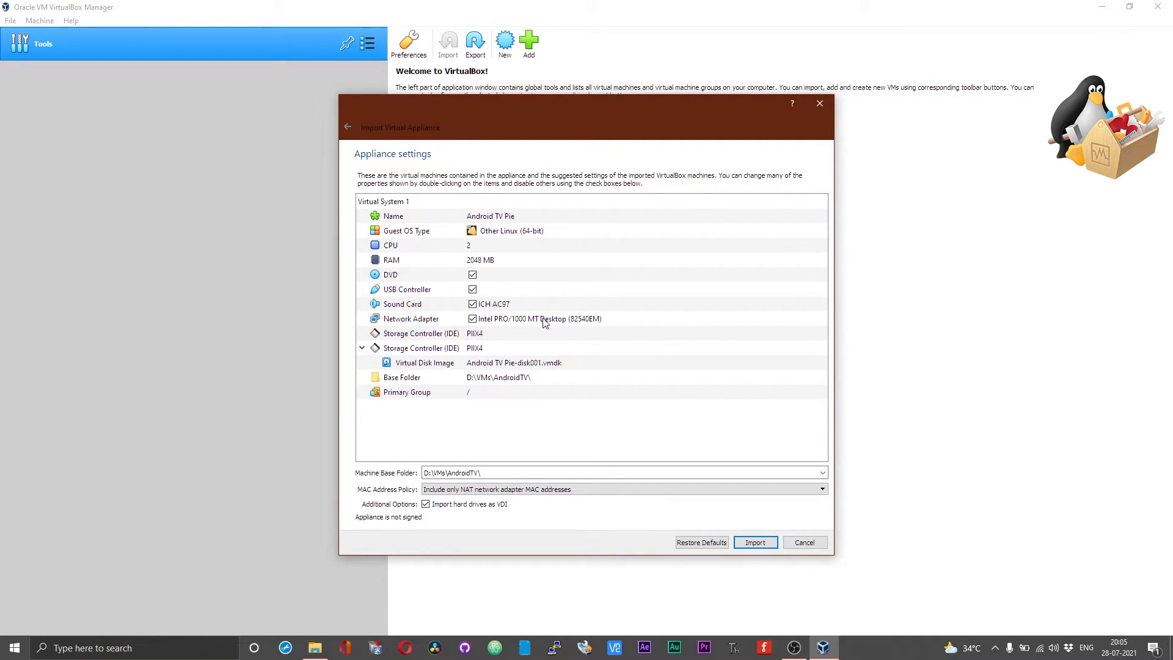
mouse_move(614, 405)
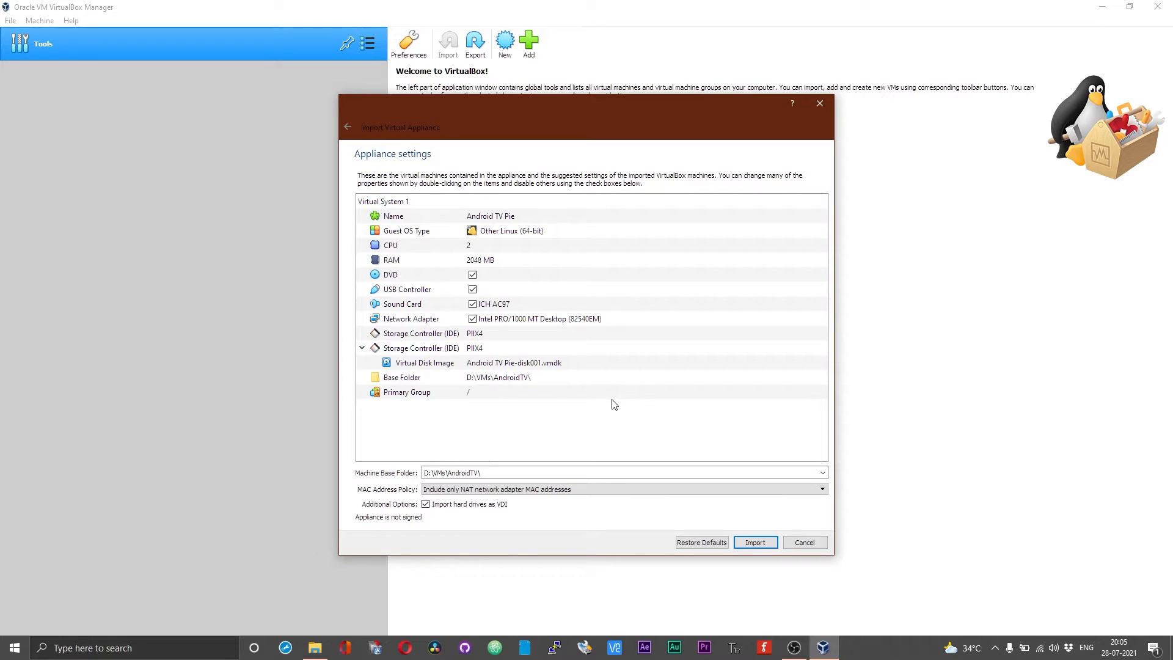
mouse_move(567, 344)
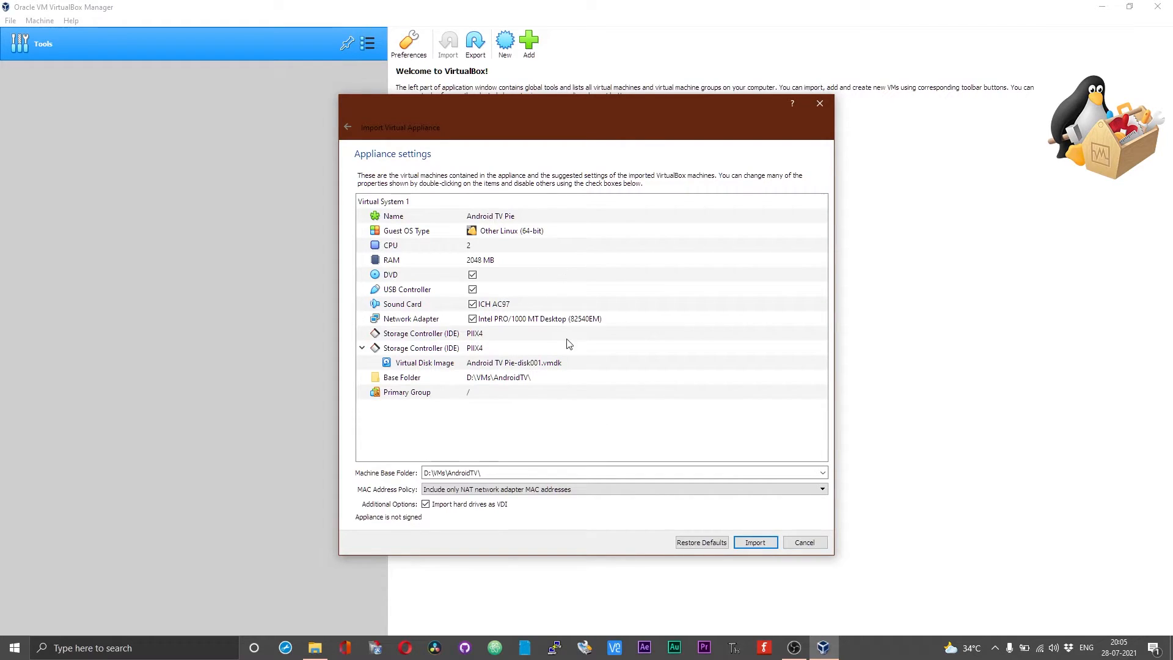
mouse_move(579, 335)
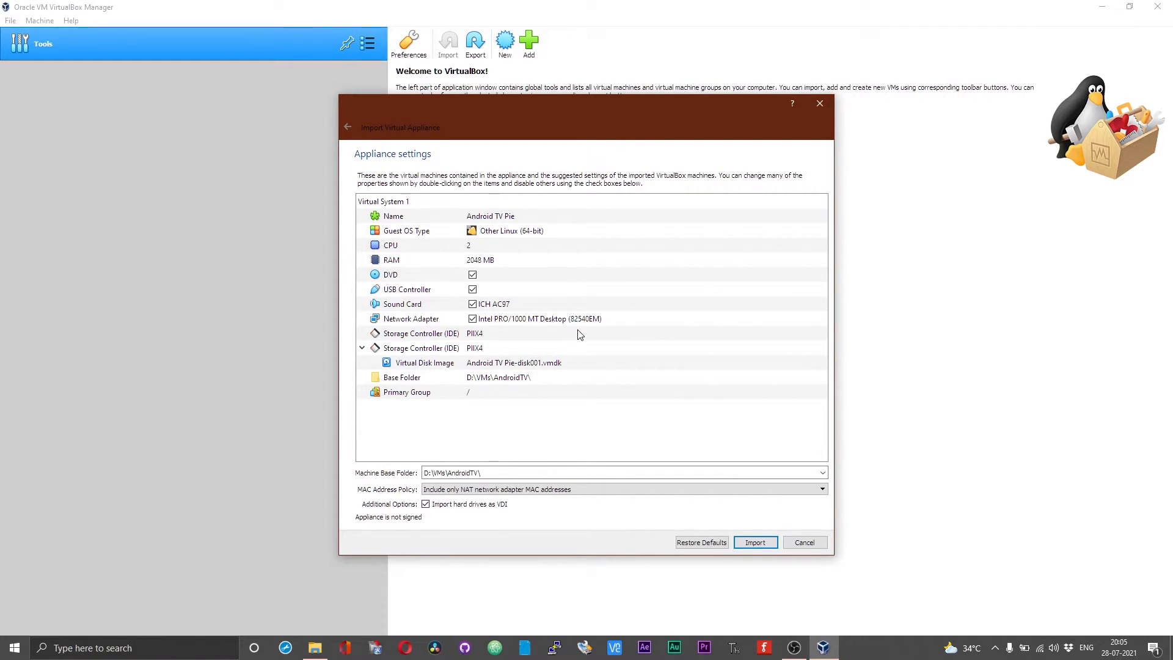
mouse_move(754, 541)
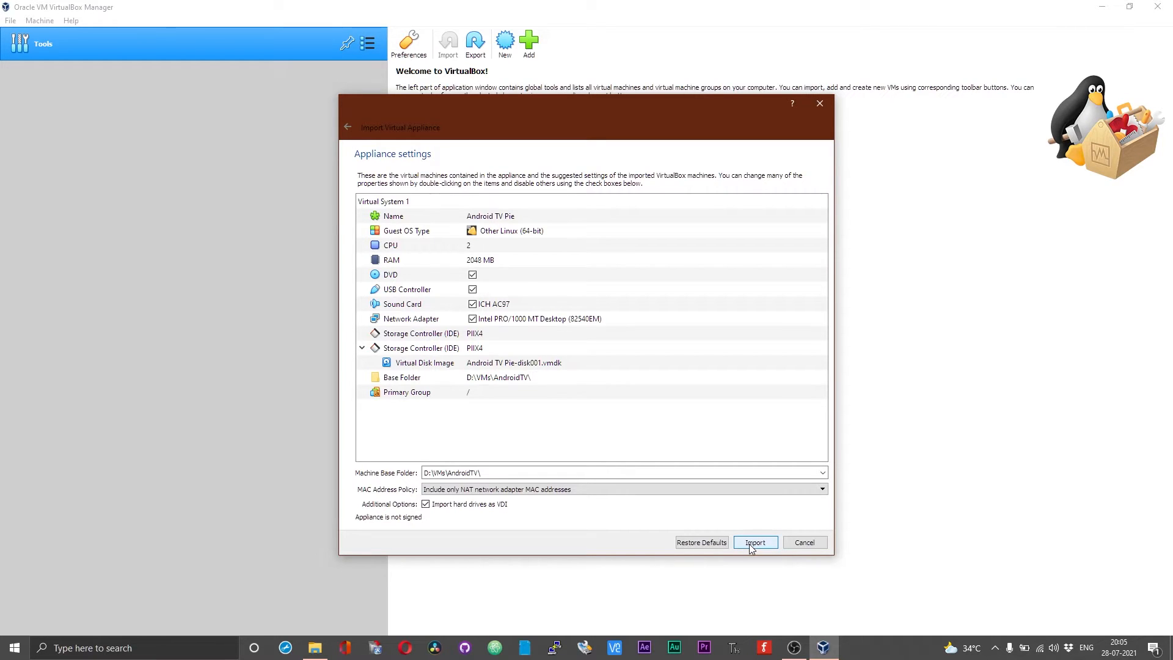
left_click(755, 542)
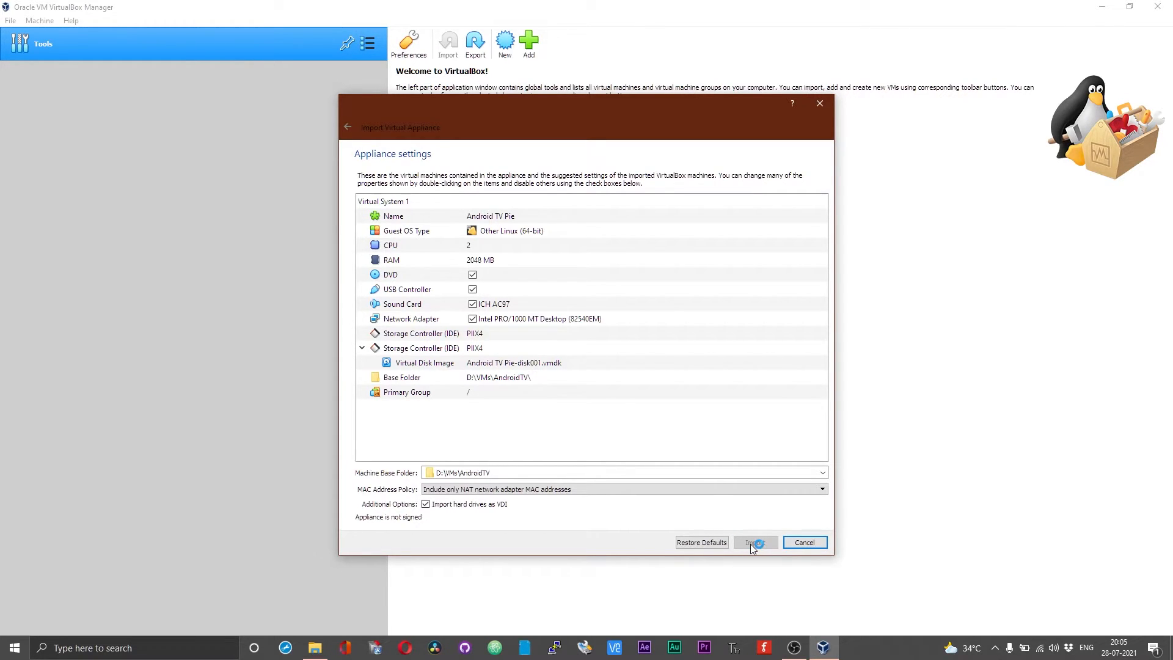
Step: Confirm the import so Android TV Pie appears as a powered-off machine
left_click(755, 543)
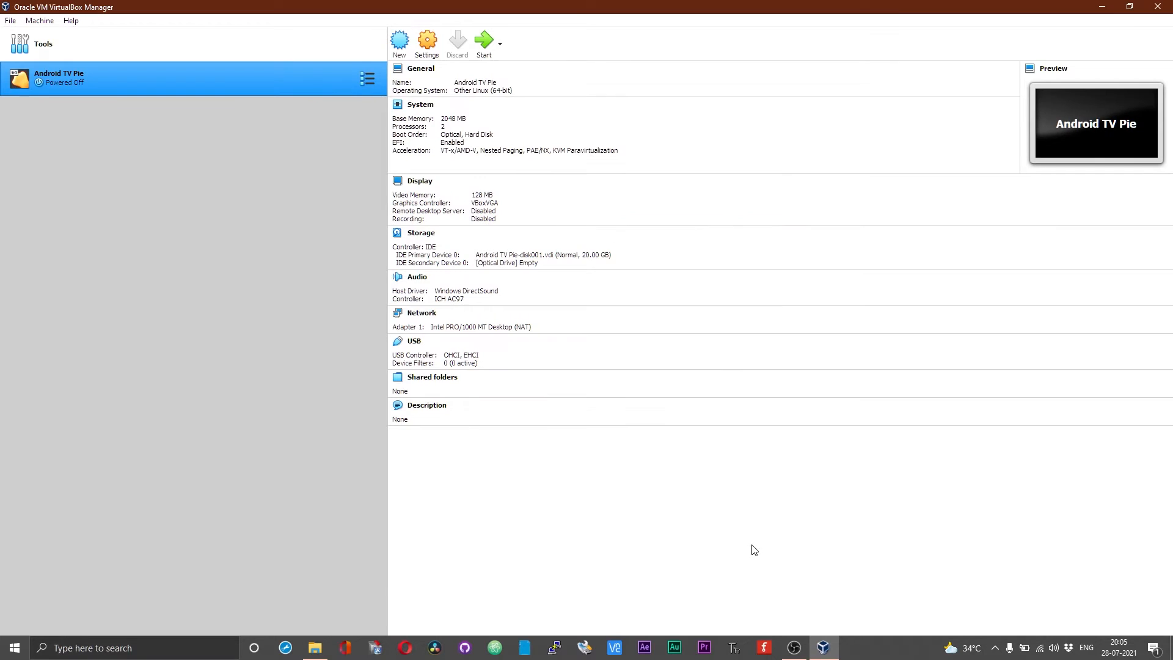
mouse_move(105, 80)
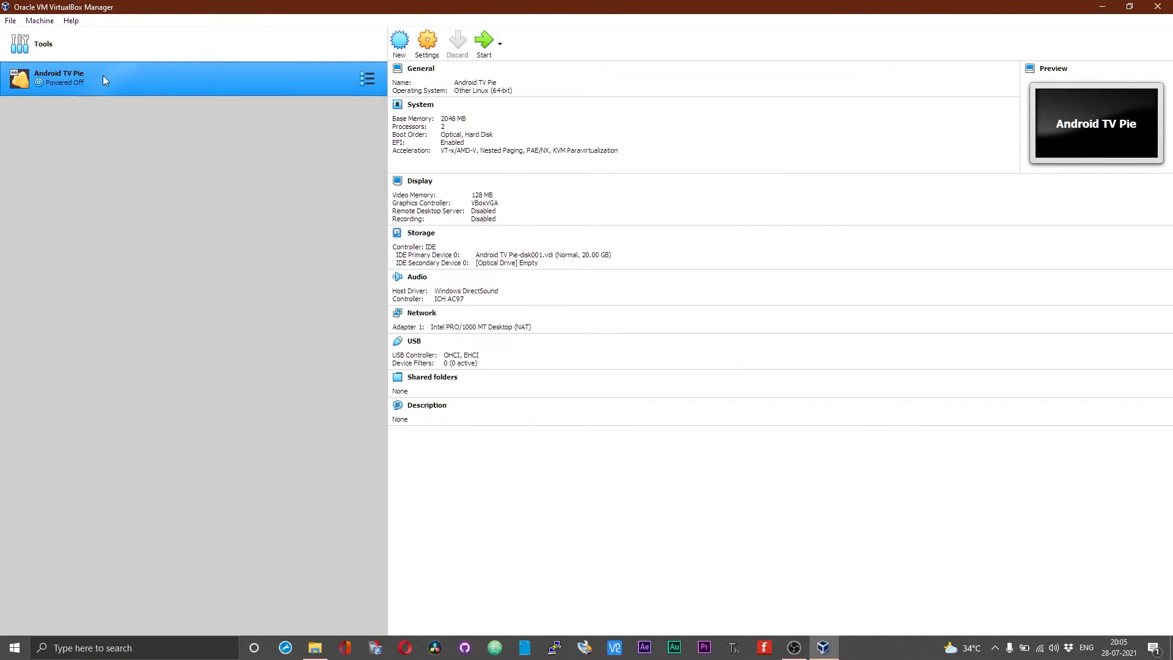
mouse_move(69, 88)
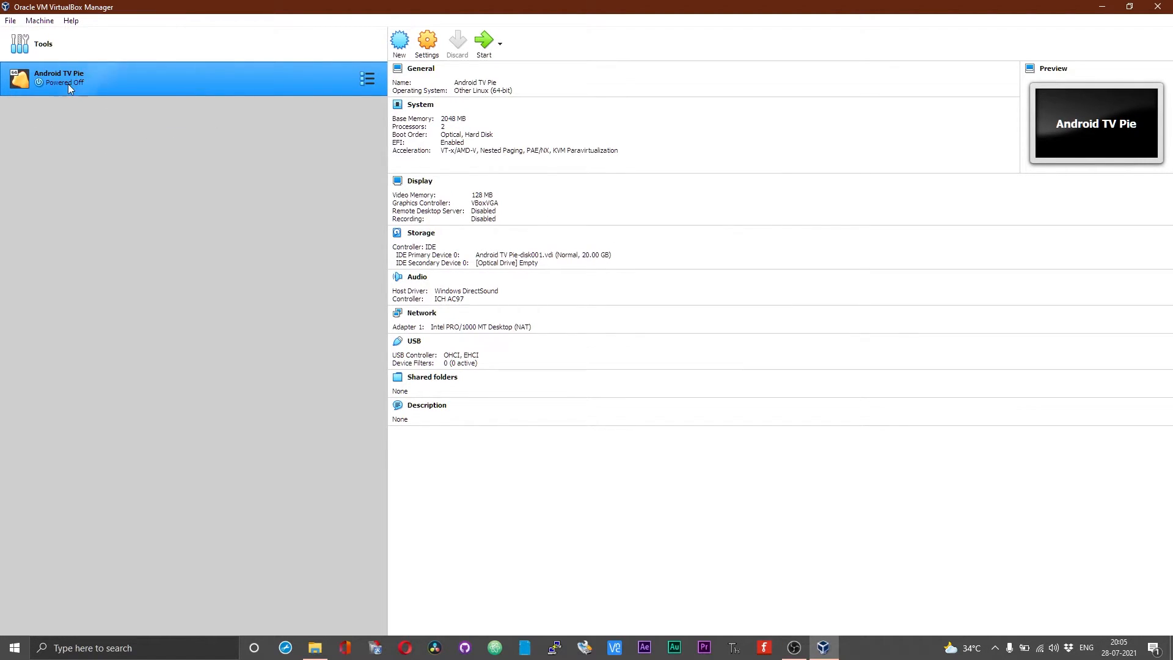
mouse_move(94, 79)
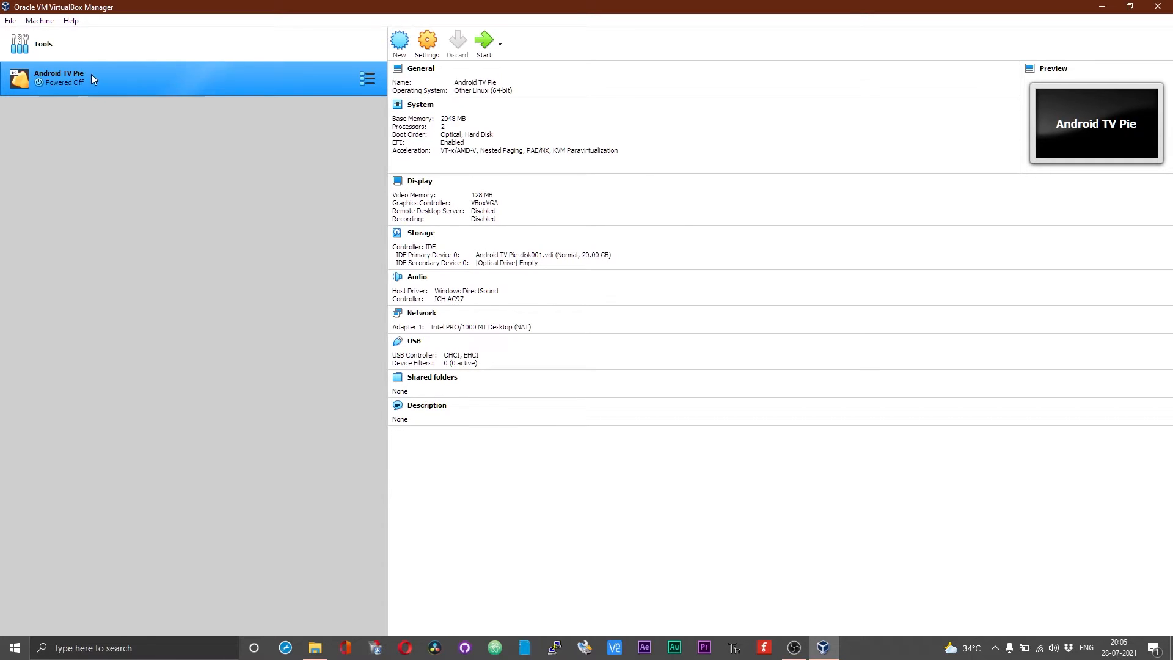
mouse_move(362, 155)
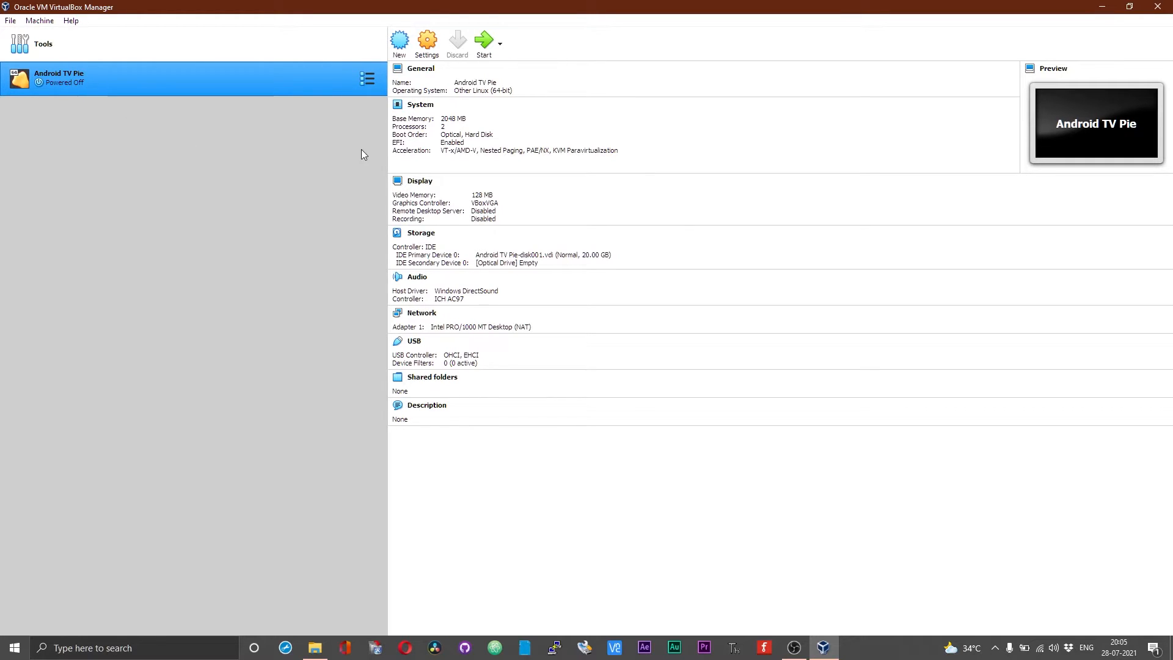
mouse_move(484, 41)
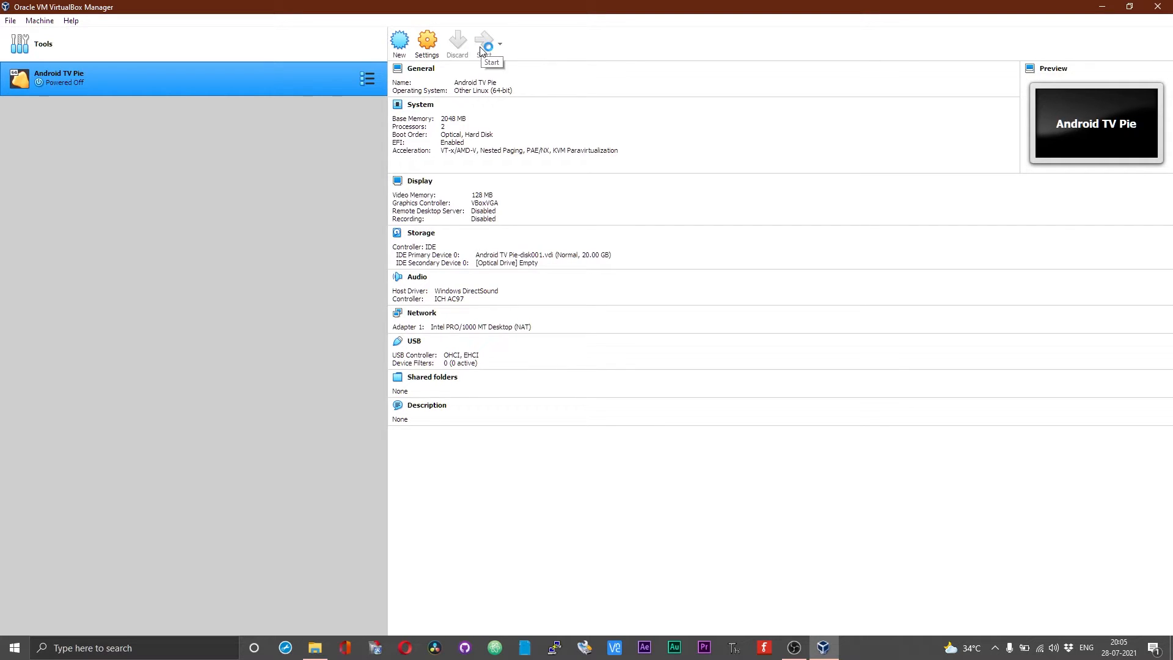
Step: Boot Android TV Pie and request Full-screen Mode from the View menu
left_click(485, 41)
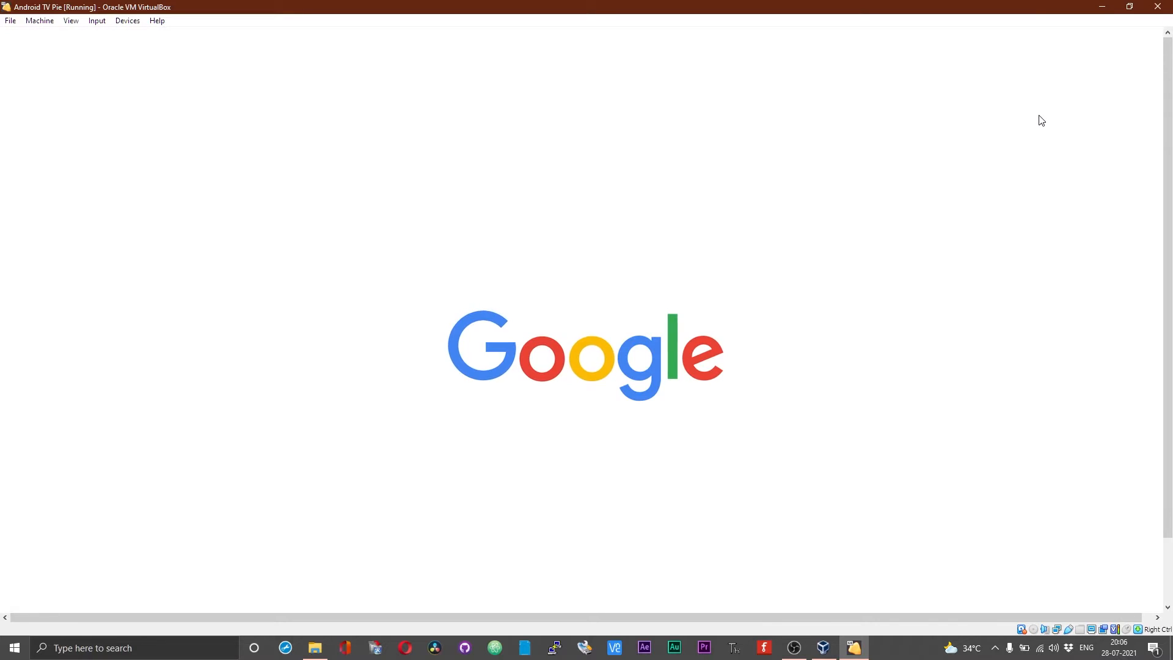
left_click(71, 21)
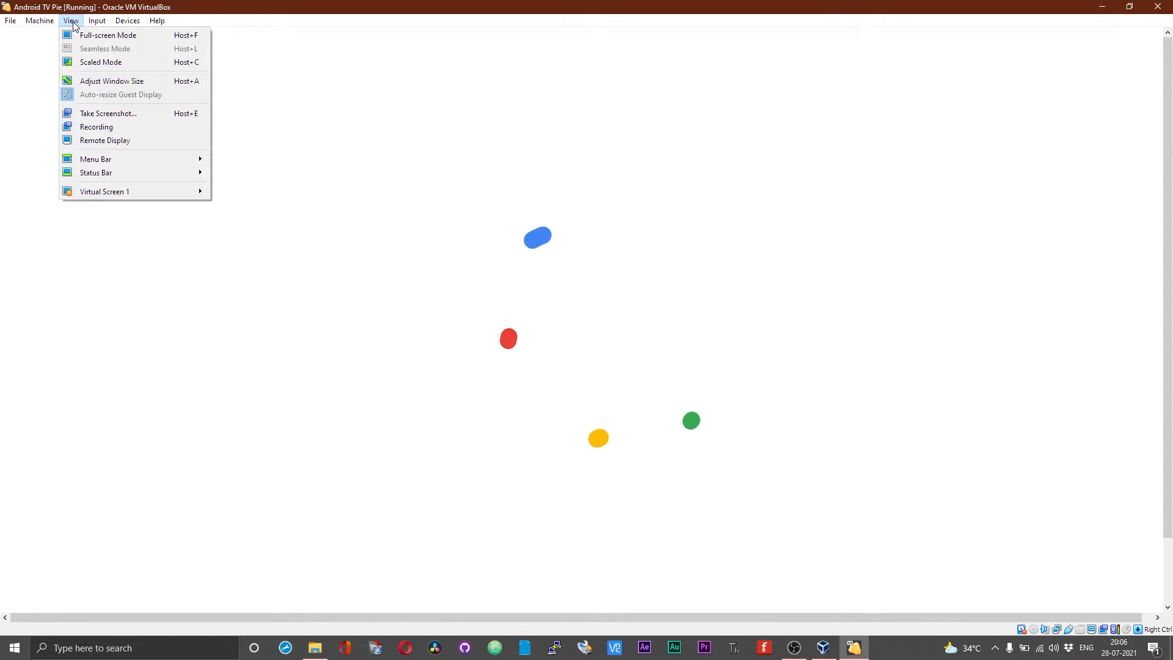
left_click(107, 36)
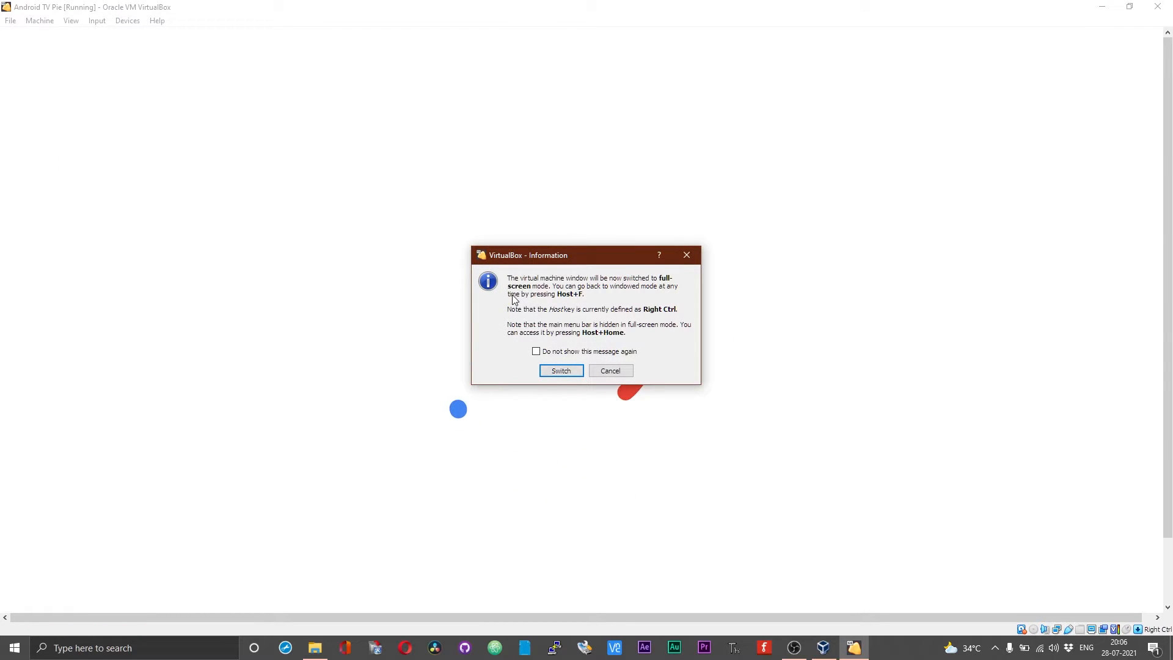
Step: Confirm the switch so Android TV boots full-screen to its home screen
left_click(561, 370)
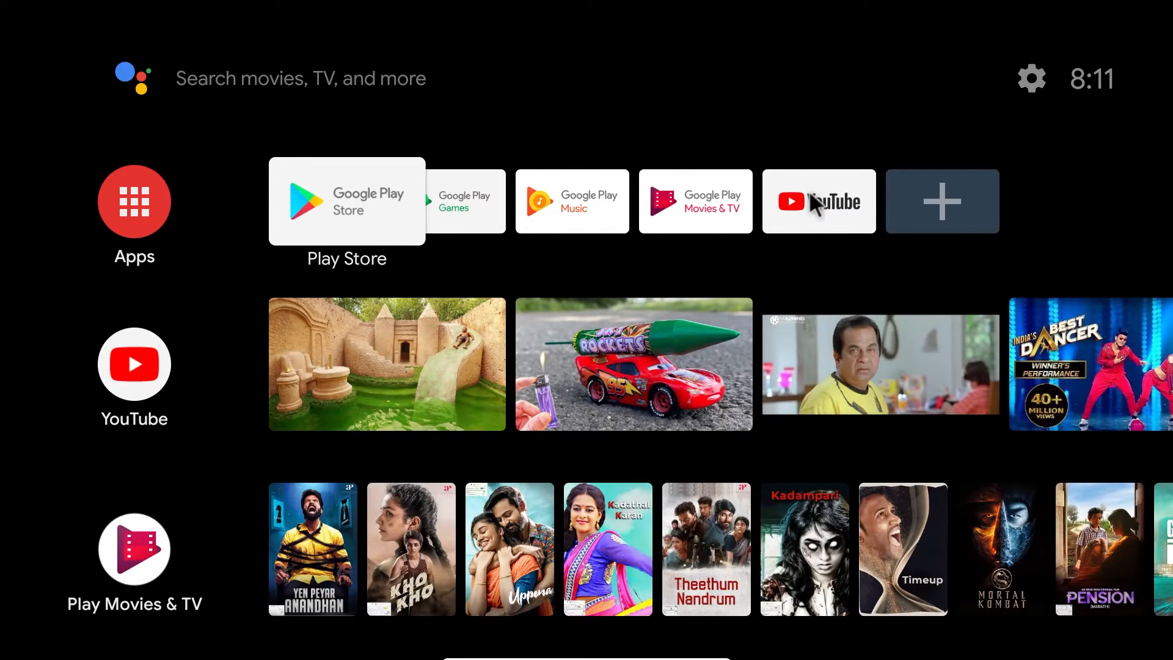
mouse_move(819, 35)
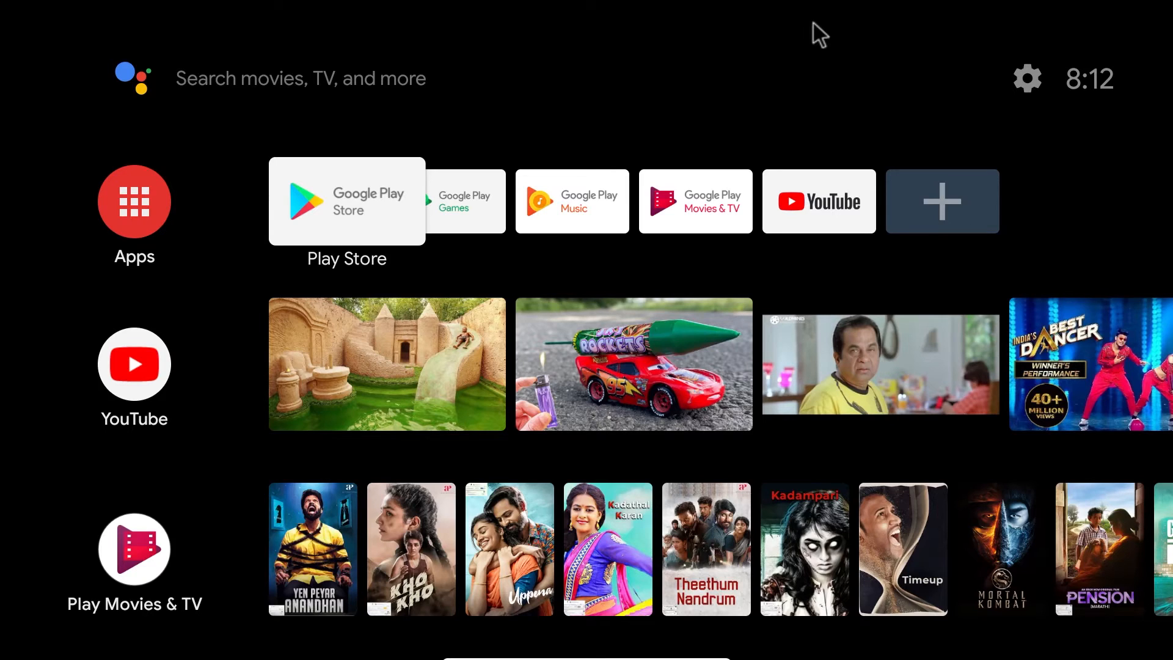
mouse_move(375, 248)
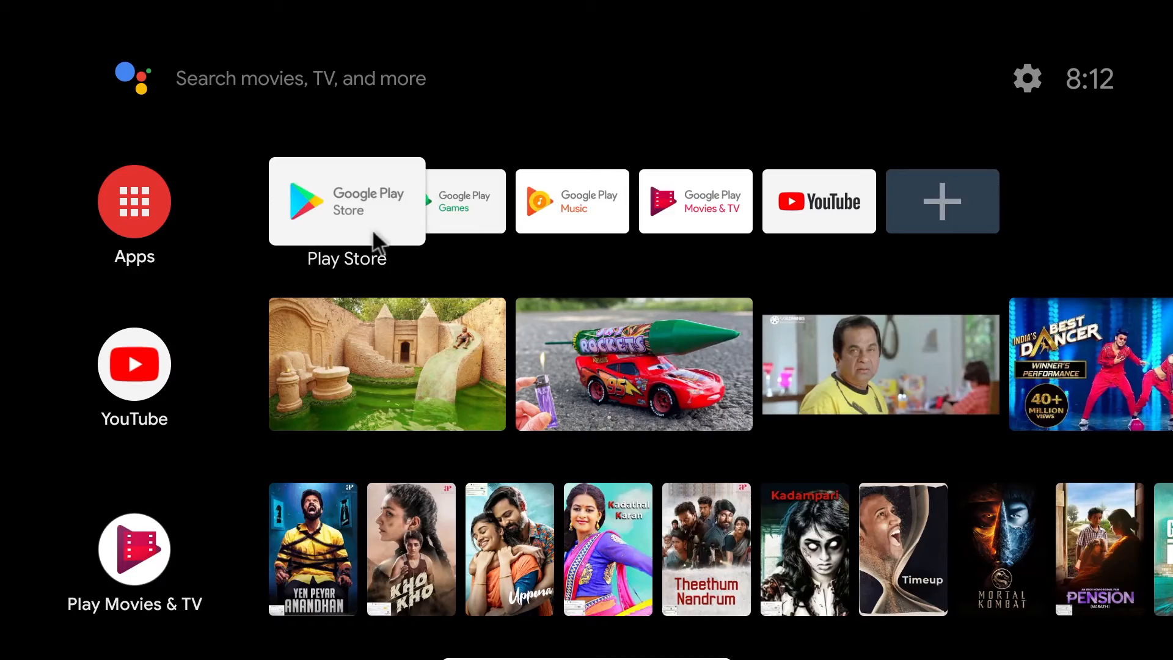
Step: Play the Ultimate Wild Animals Collection 8K video in YouTube and skip its advert
left_click(819, 200)
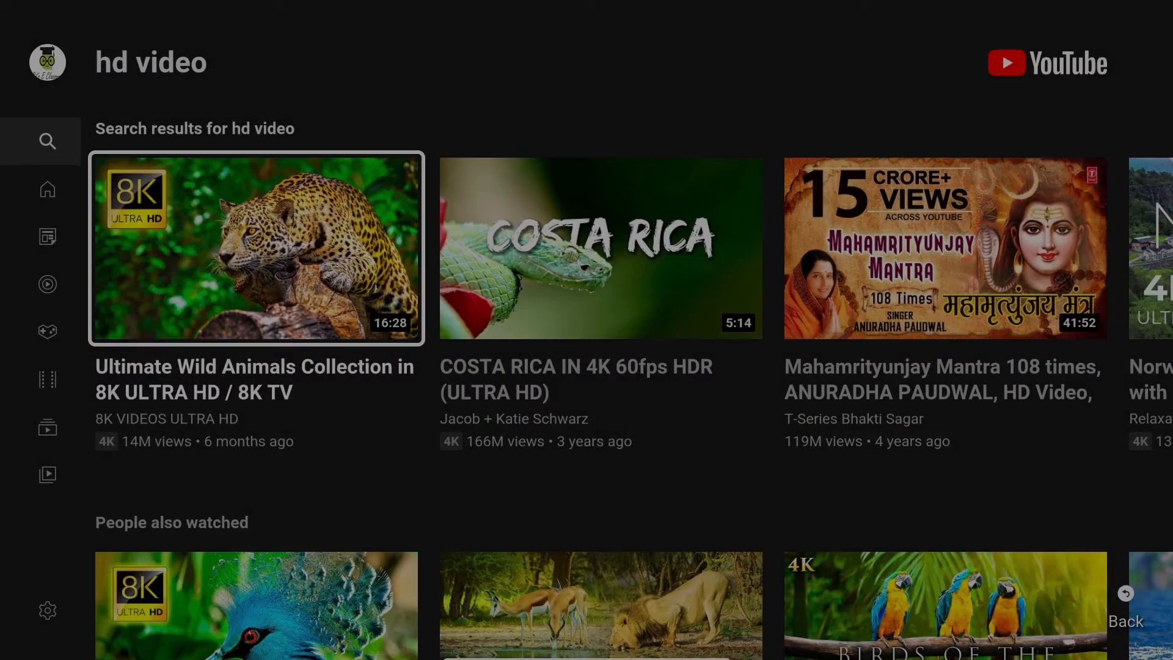
left_click(255, 248)
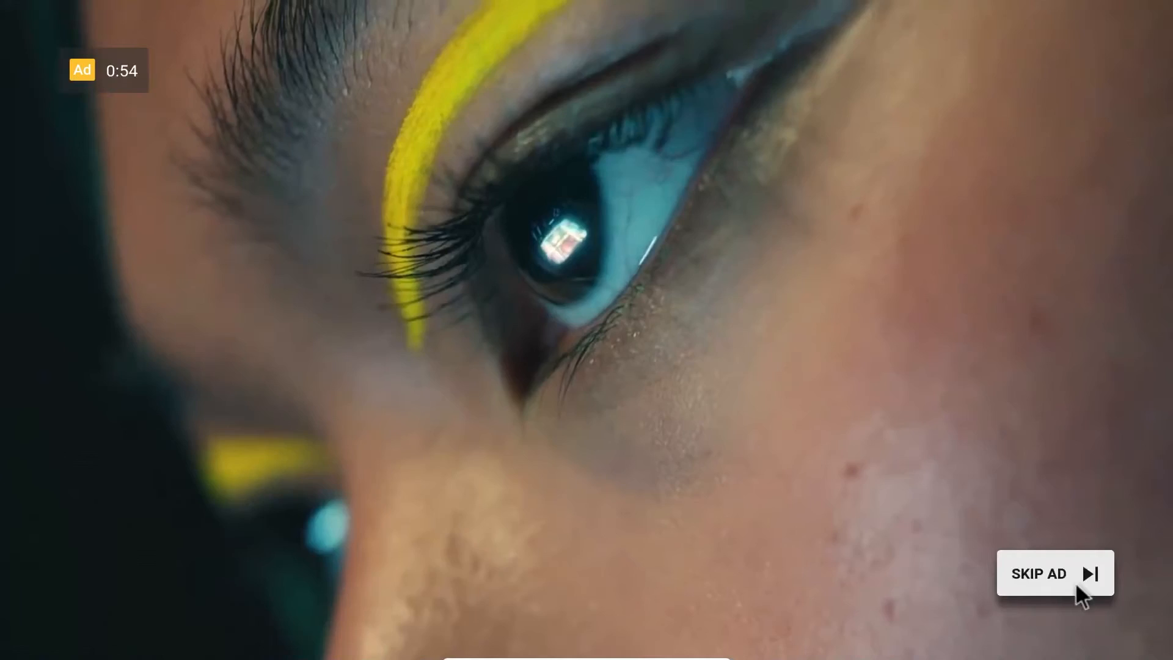
left_click(1039, 573)
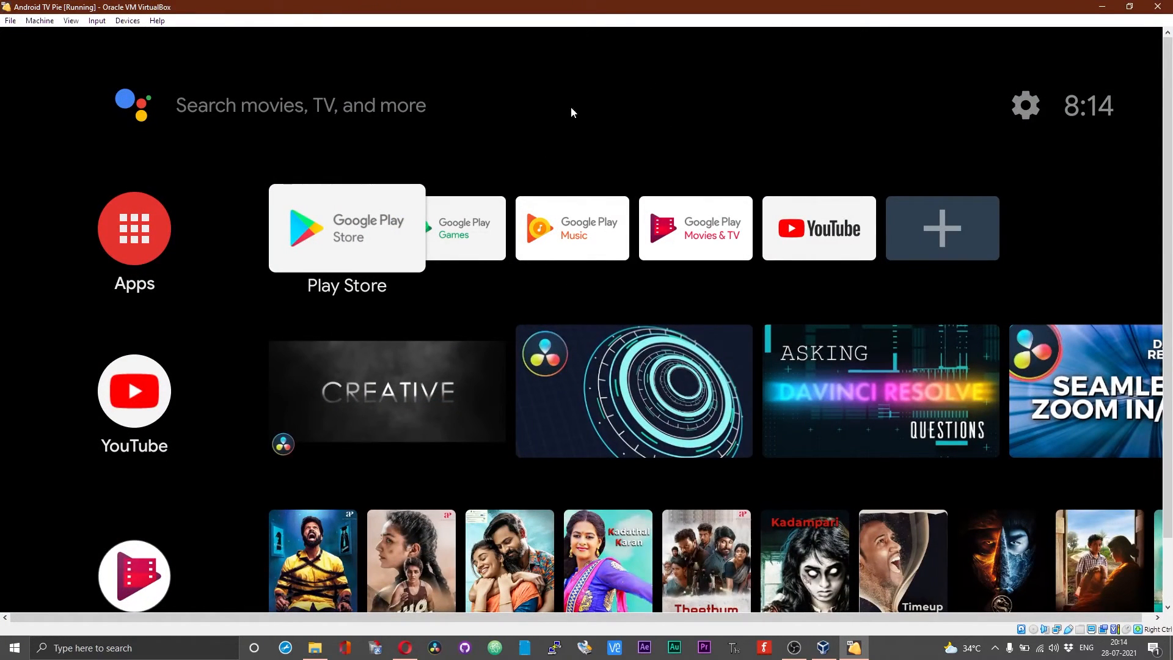
mouse_move(977, 522)
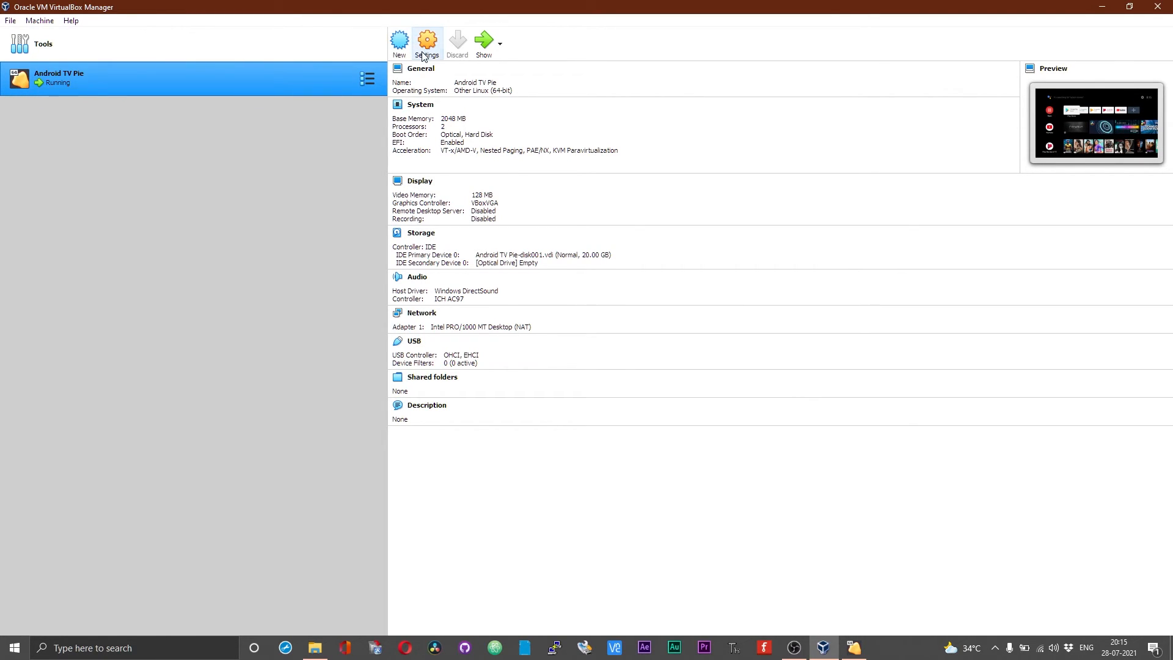
Step: Review the System settings: 2048 MB memory on Motherboard, 2 CPUs at 100% execution cap on Processor
left_click(427, 39)
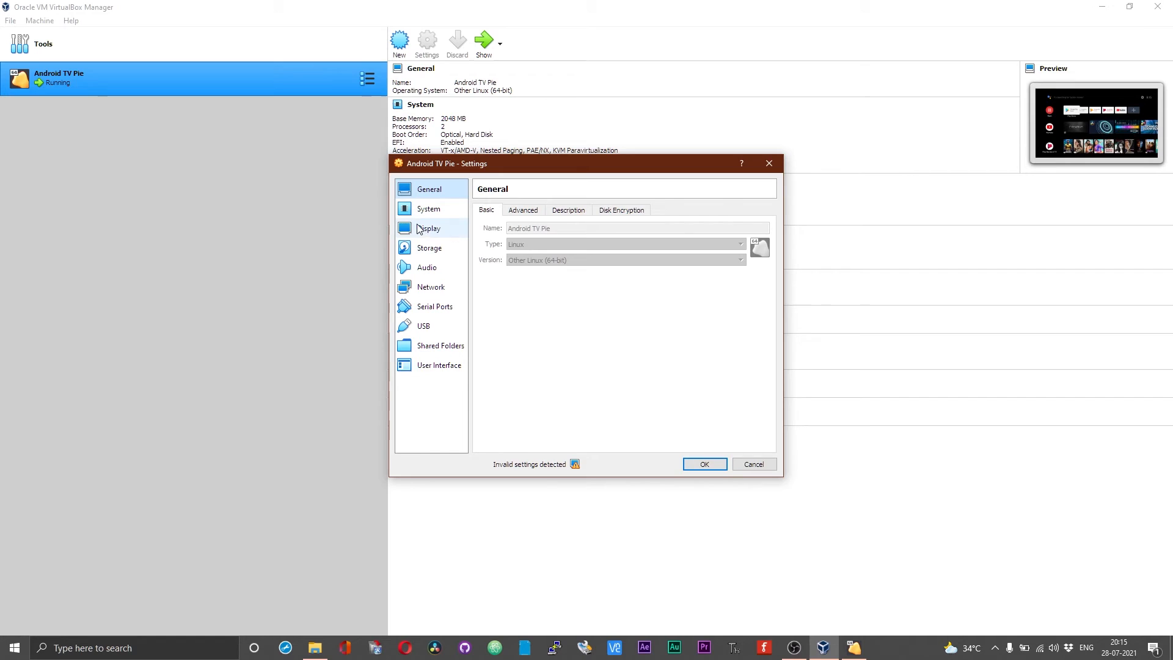
left_click(429, 209)
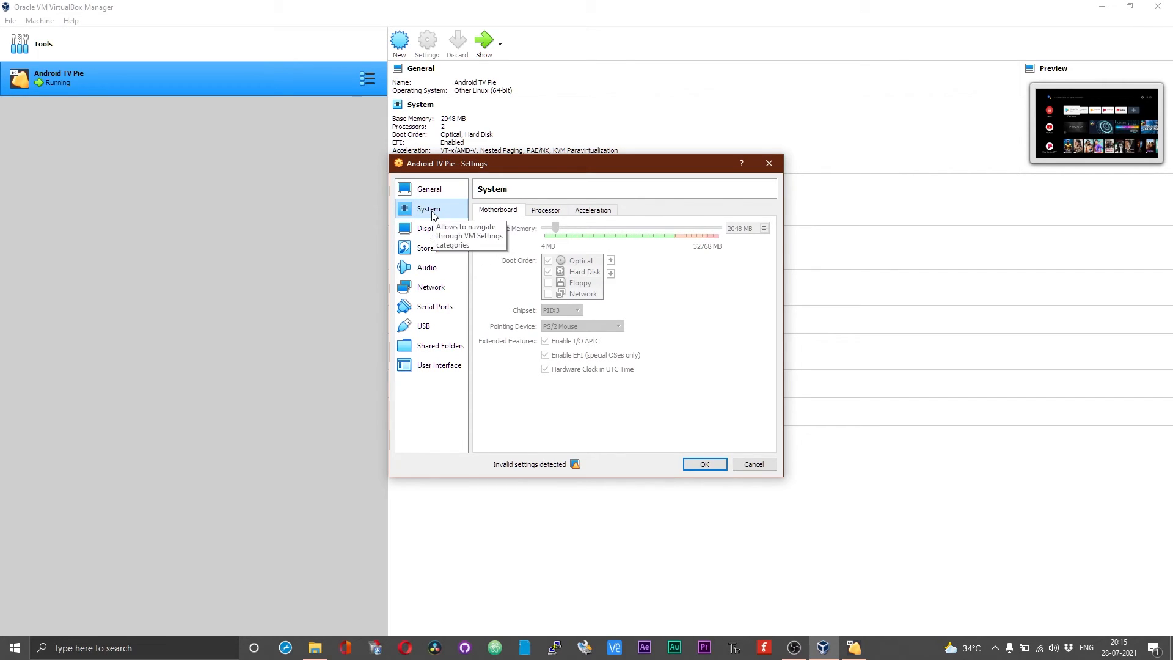
mouse_move(605, 232)
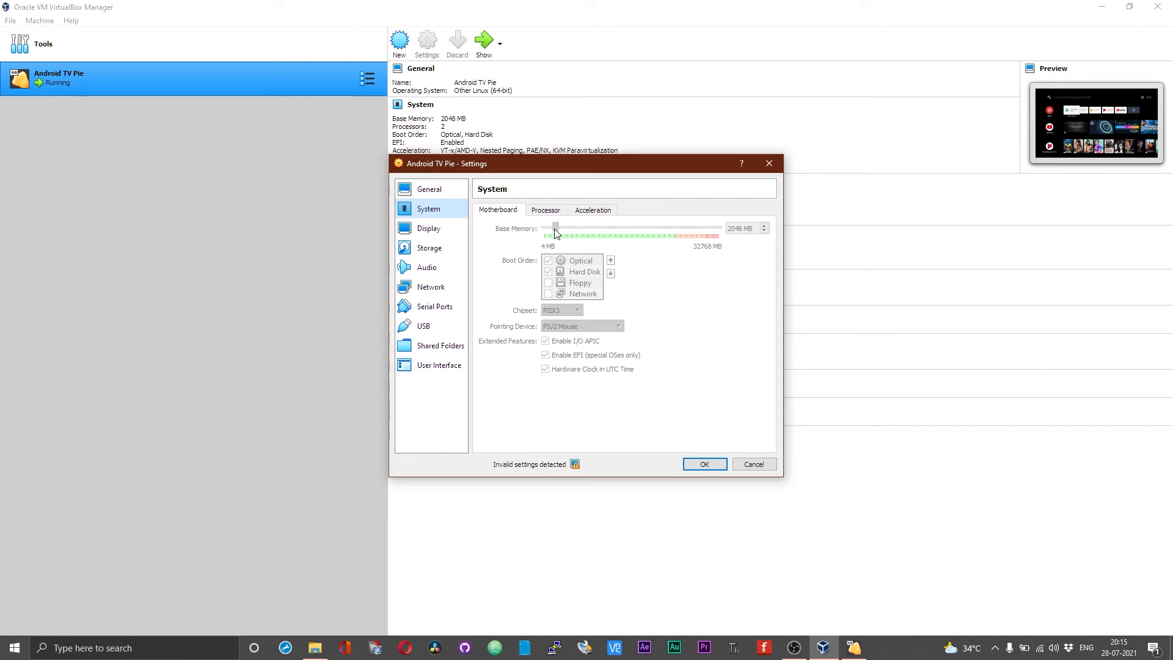
mouse_move(529, 247)
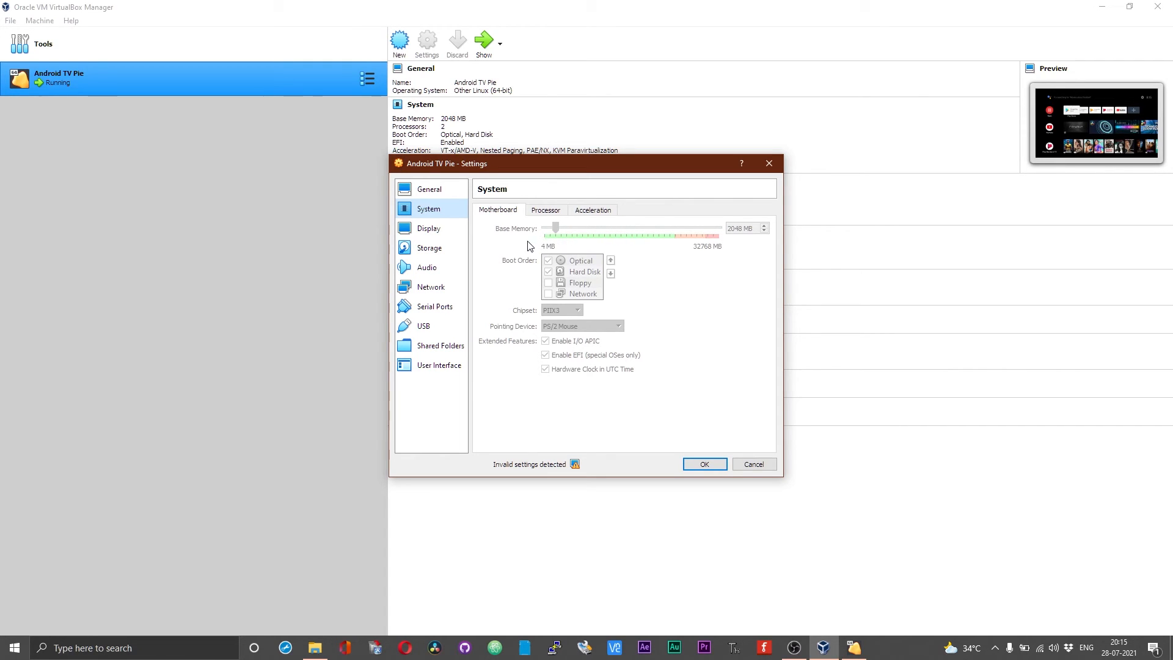
left_click(545, 209)
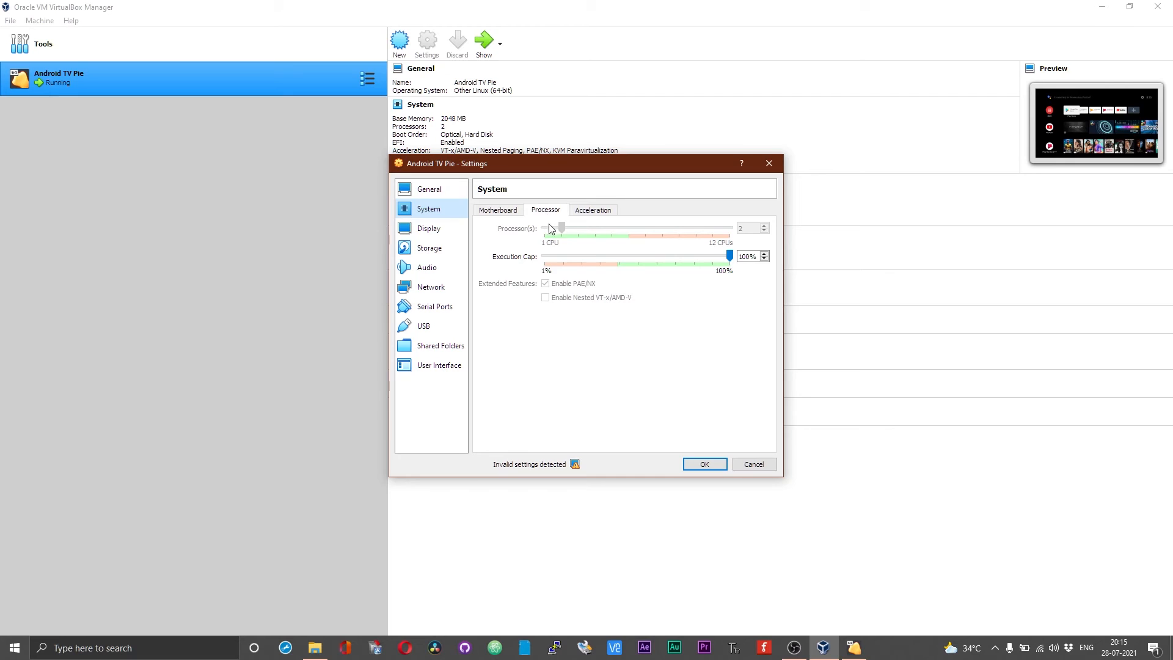
mouse_move(635, 251)
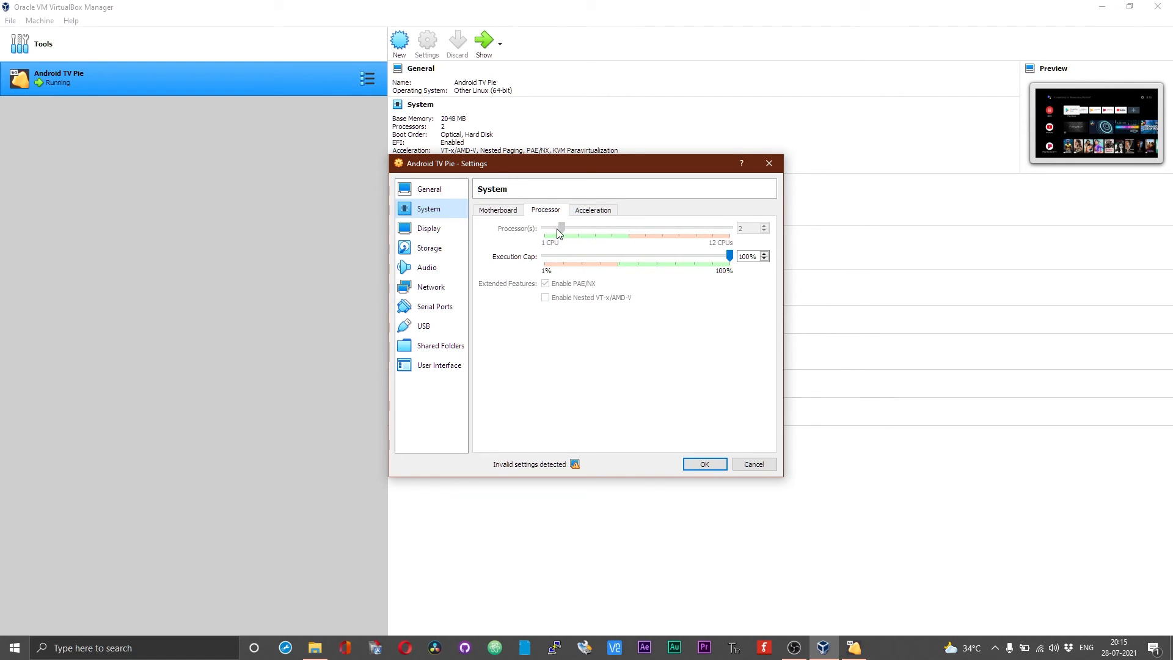
mouse_move(609, 235)
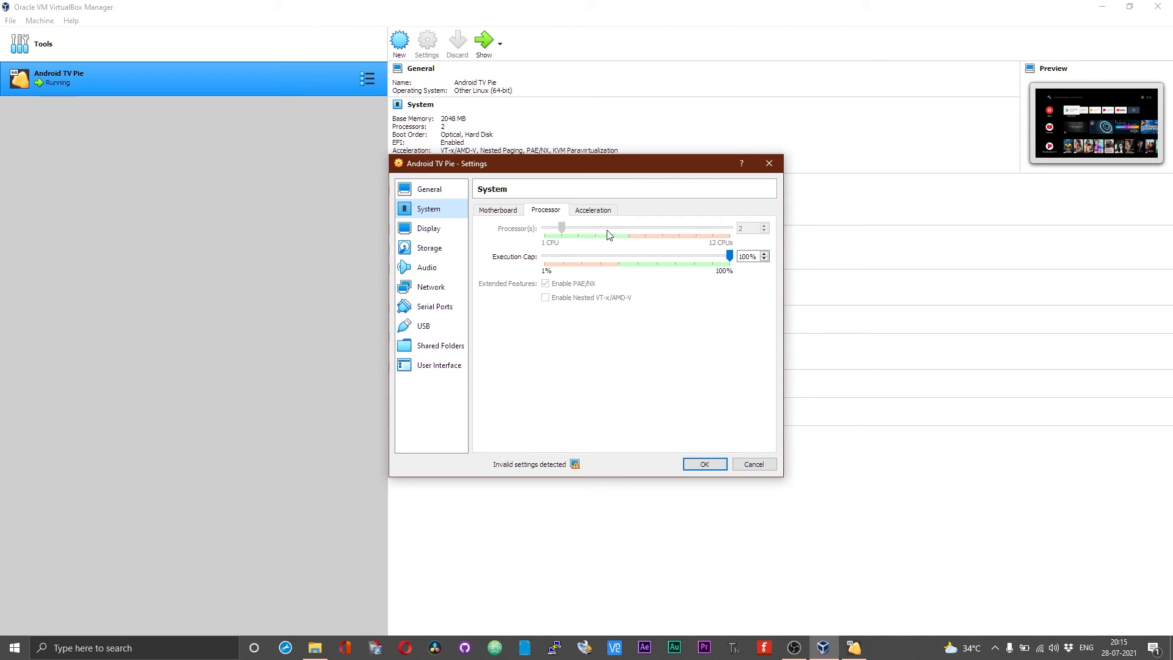